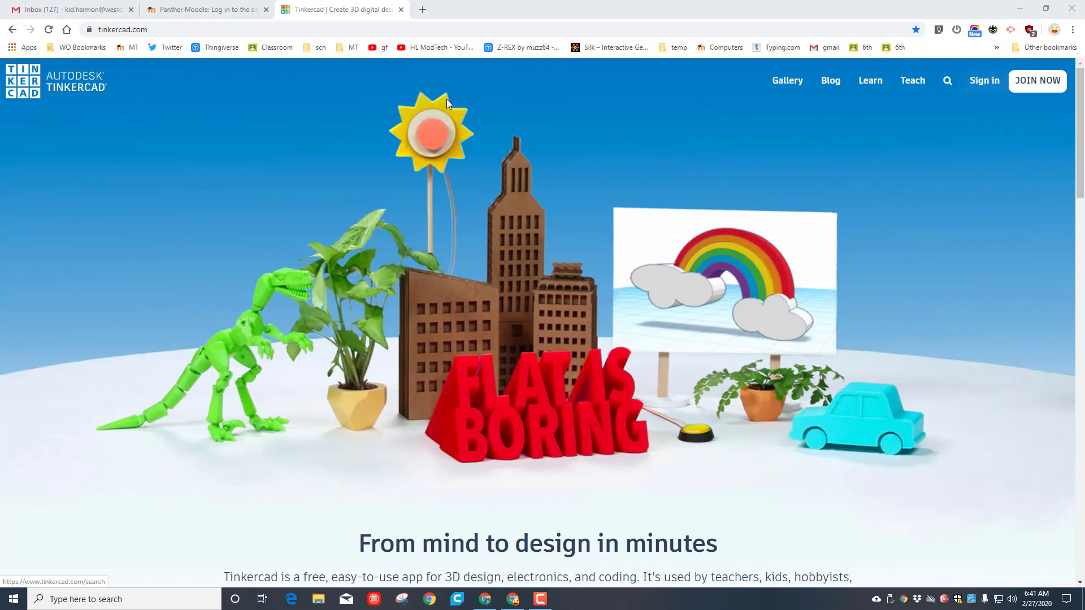
Sign in to Tinkercad with a username account to reach the dashboard.
left_click(984, 80)
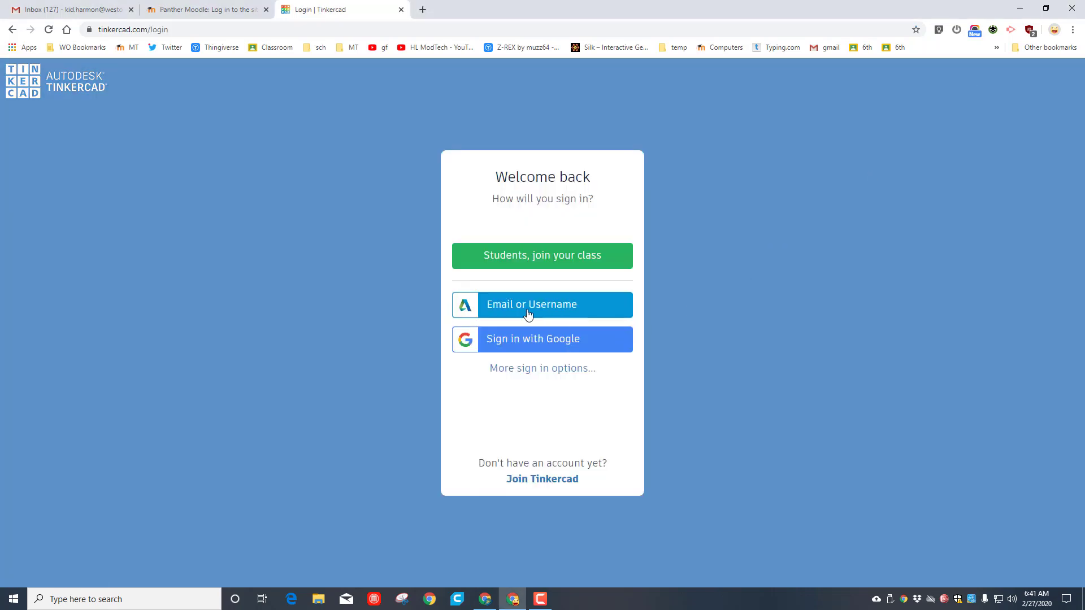
left_click(541, 304)
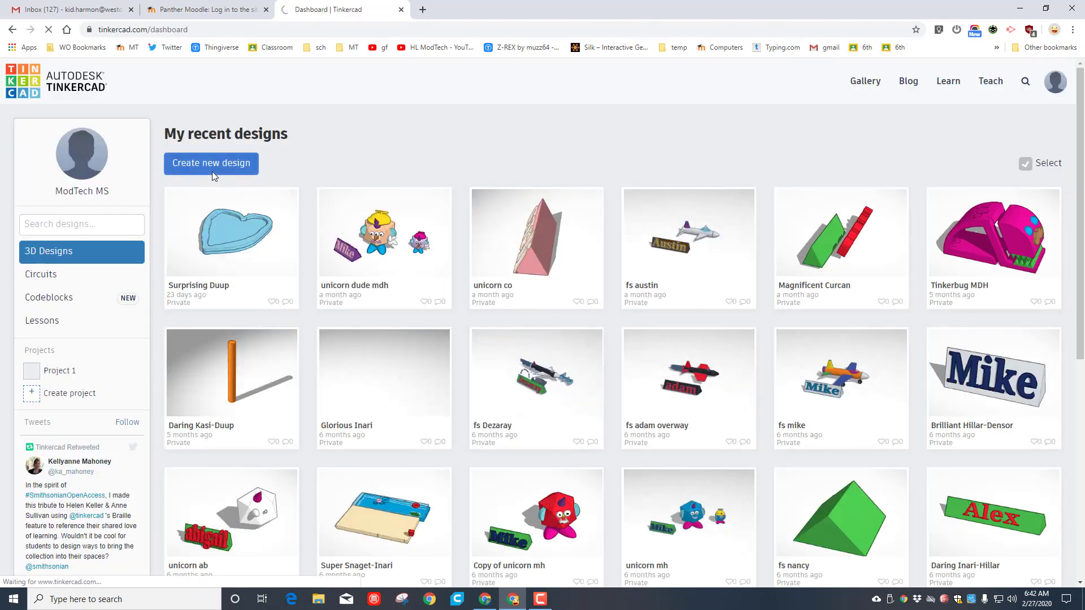
Create a new design and name it 'Glider MDH'.
left_click(231, 232)
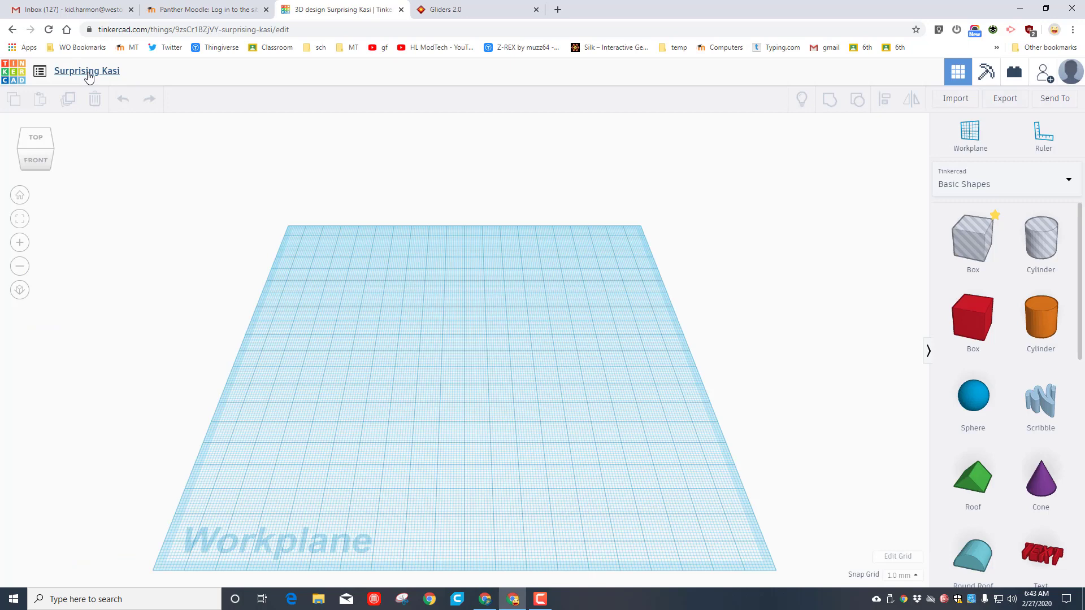
left_click(86, 70)
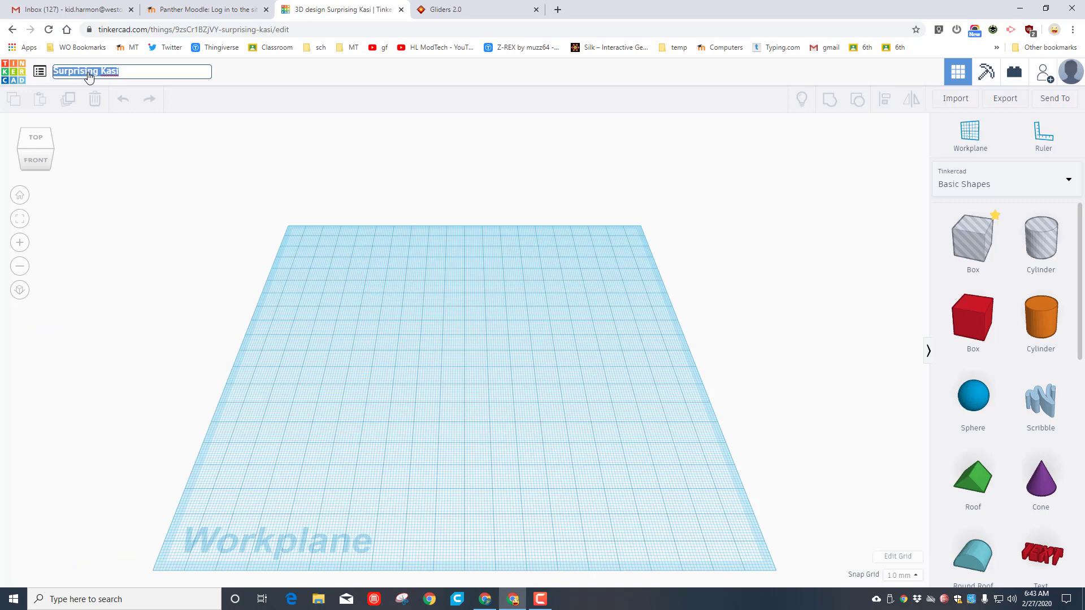
type("Glider MDH")
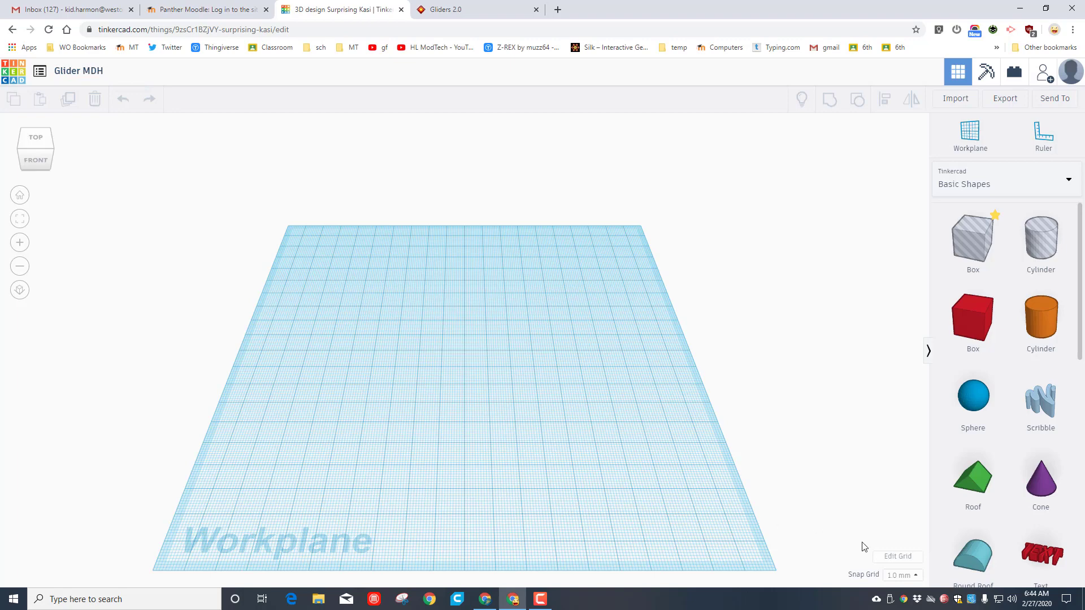
Resize the workplane grid to 400 mm wide by 200 mm long and apply it.
left_click(898, 556)
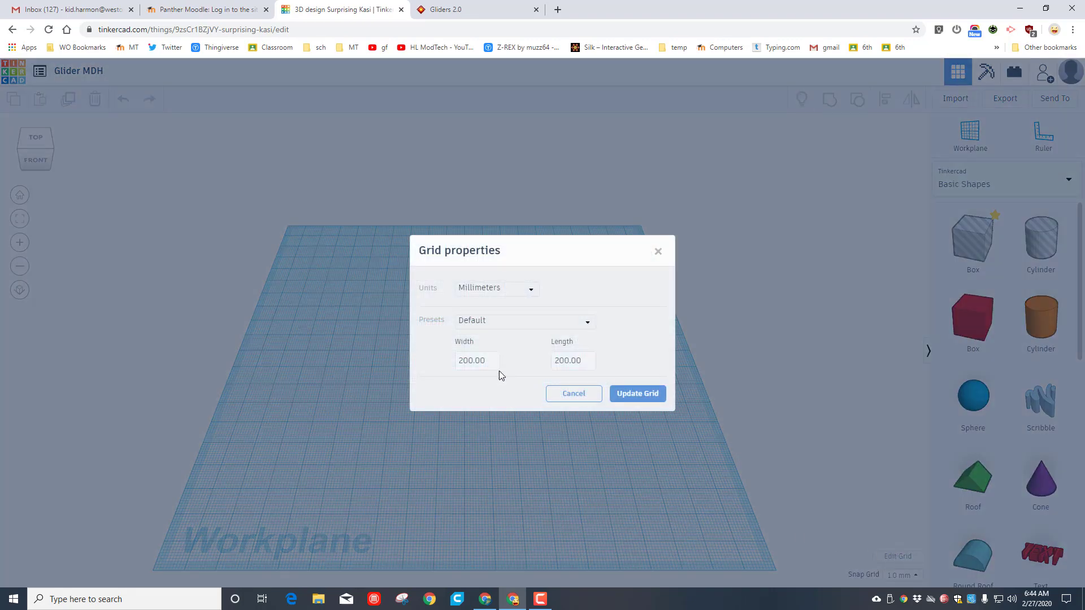
left_click(476, 360)
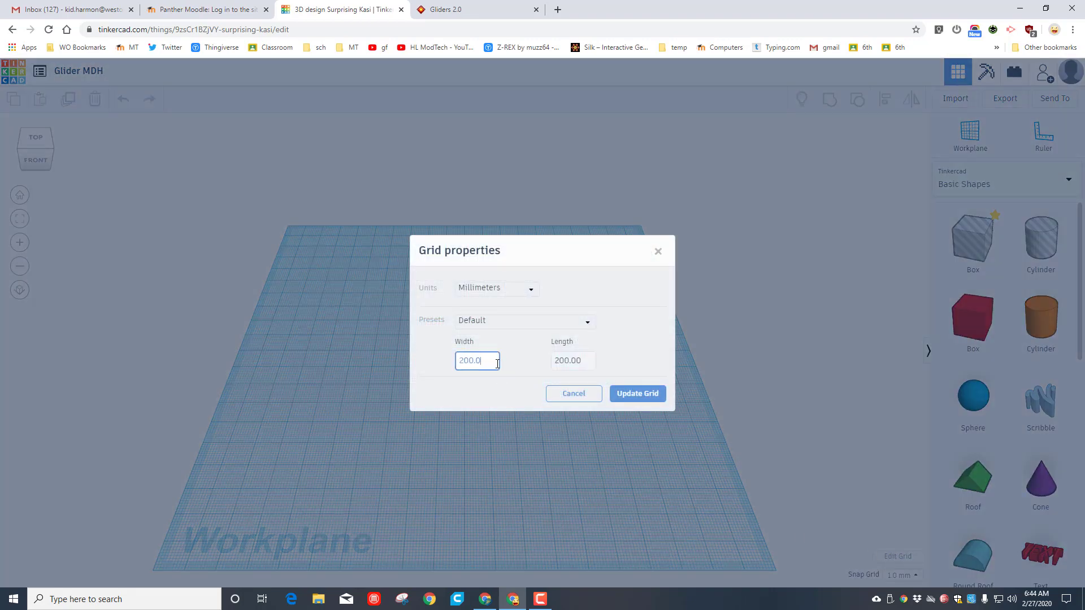
key("Backspace")
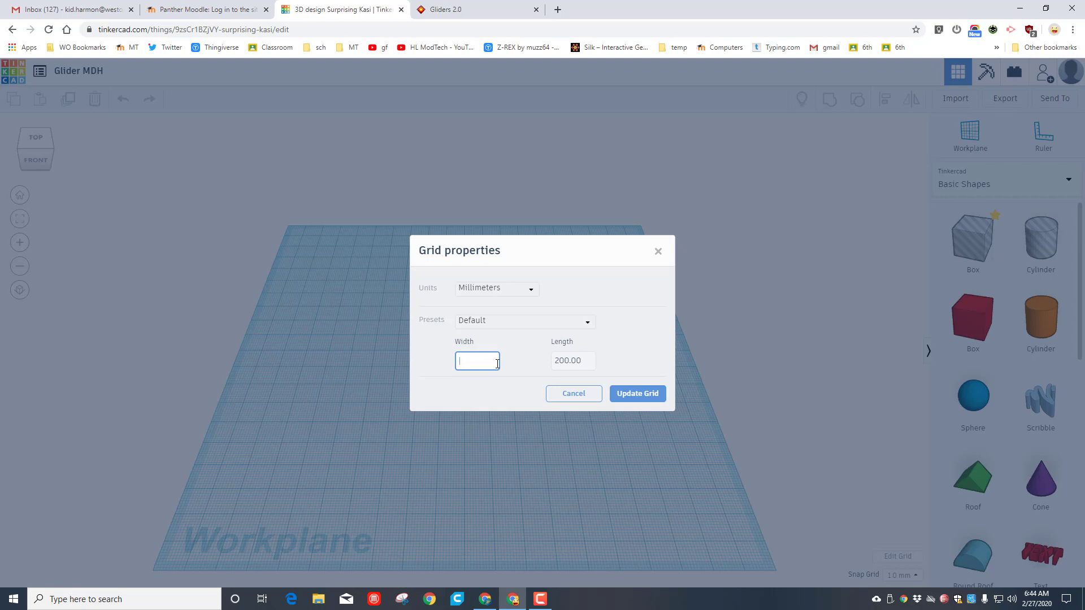
type("400")
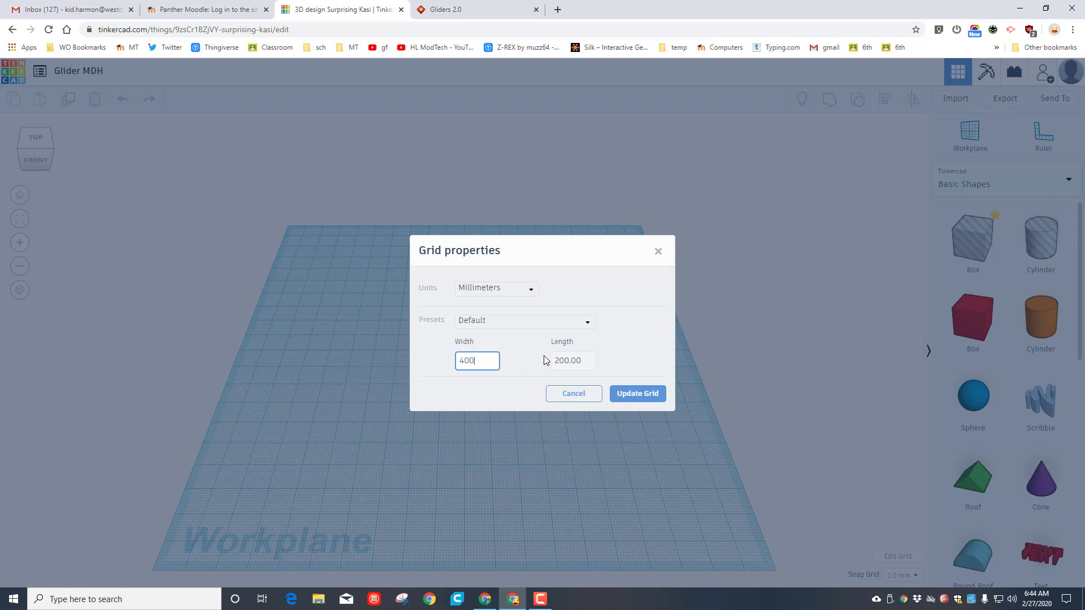
left_click(573, 361)
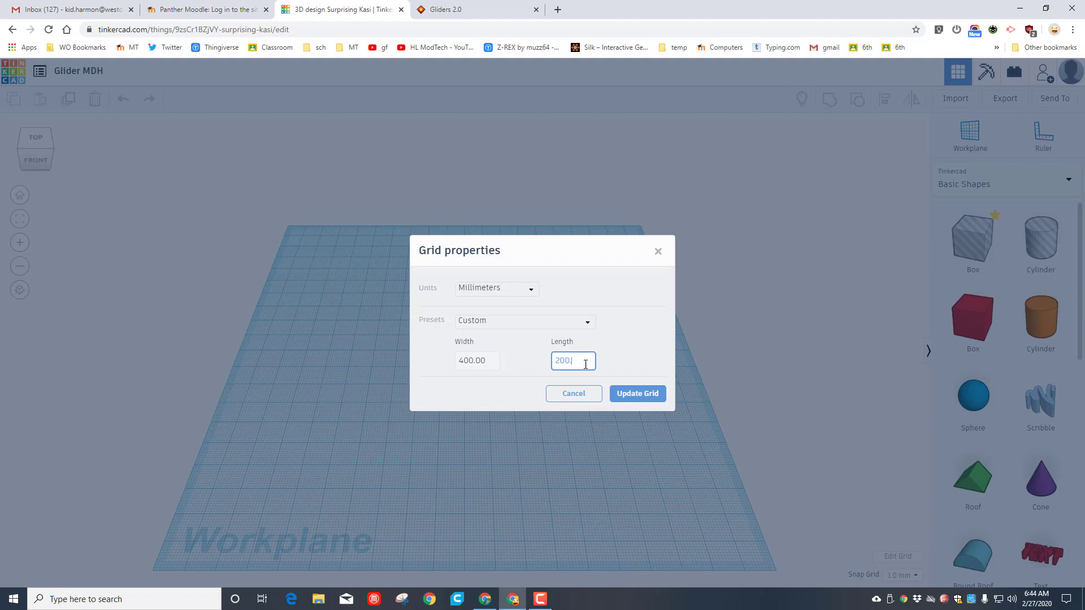
left_click(636, 394)
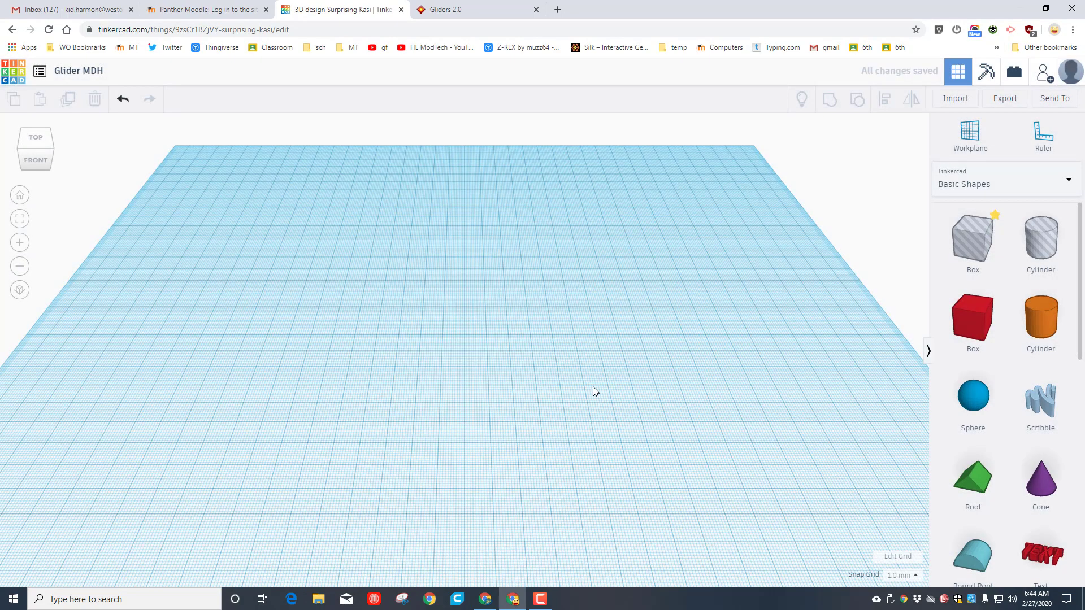
Place a box on the workplane, colour it brown and stretch it into a long thin fuselage plank.
left_click(972, 316)
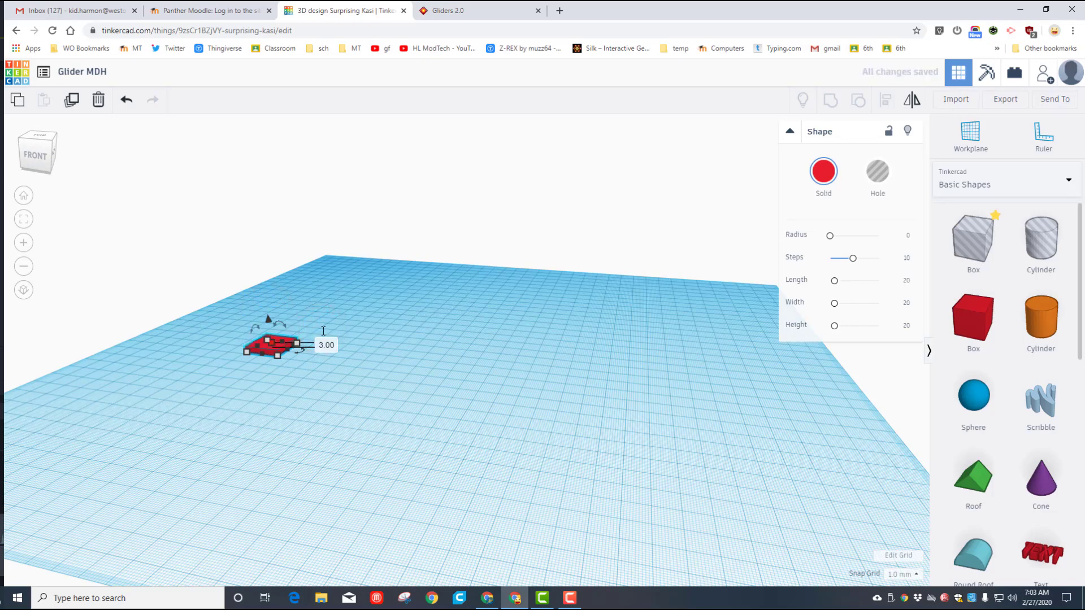
left_click(823, 171)
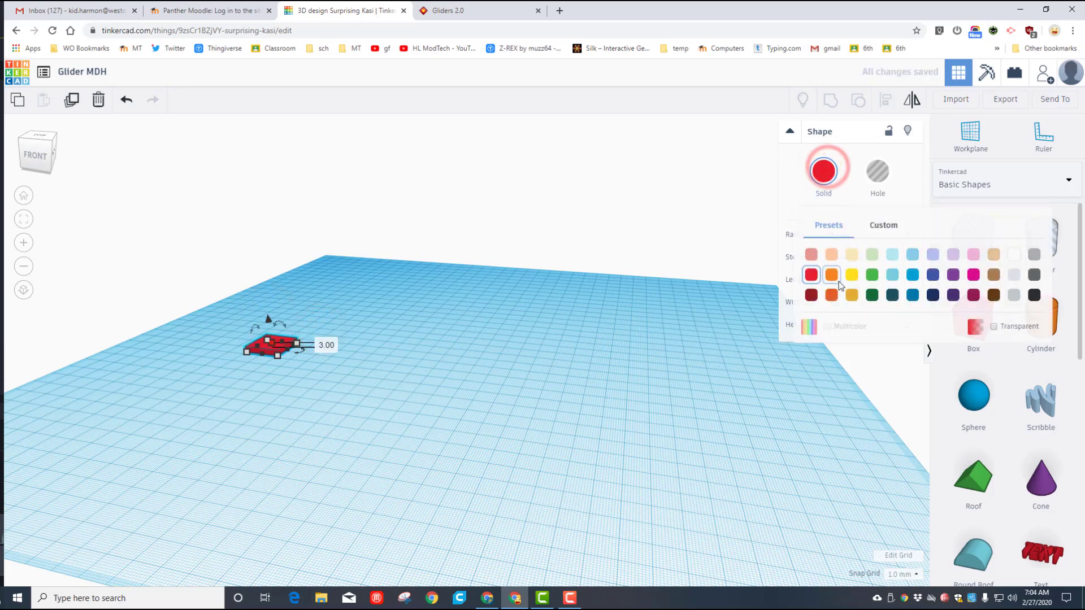
left_click(831, 275)
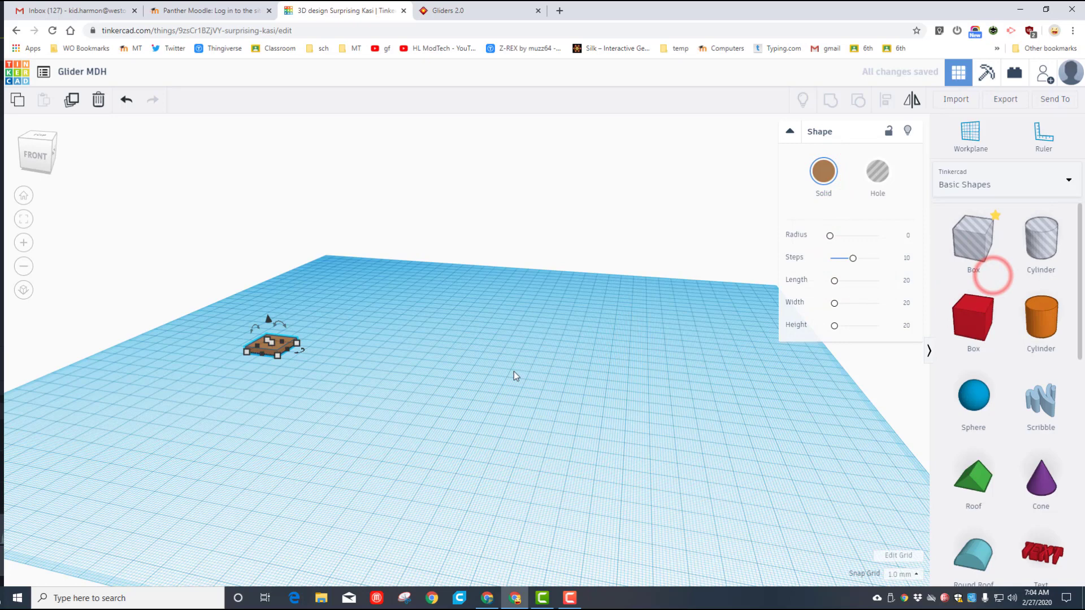
left_click(277, 346)
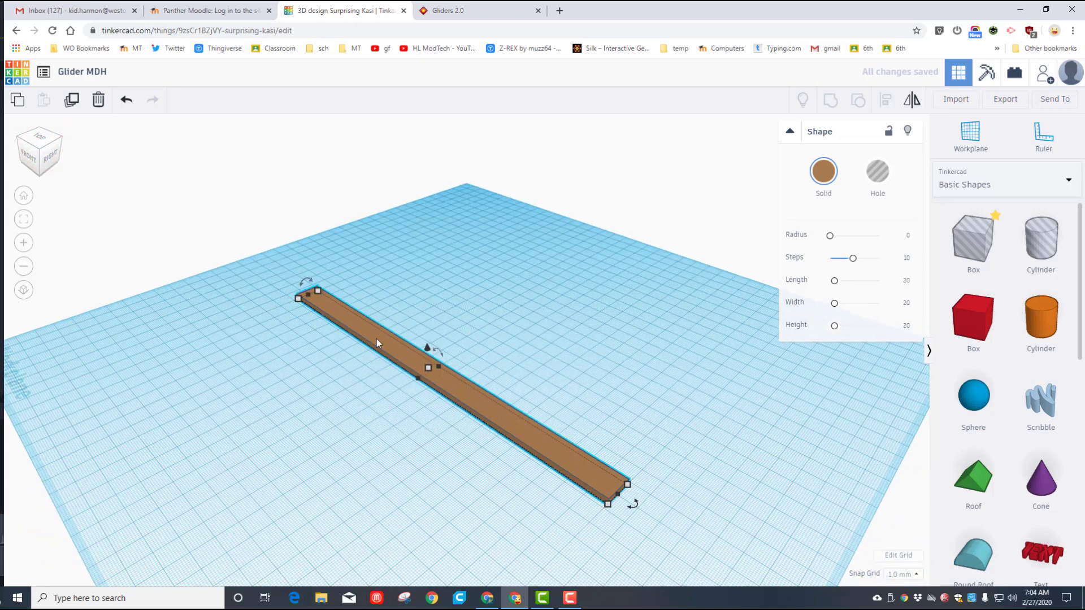
mouse_move(286, 307)
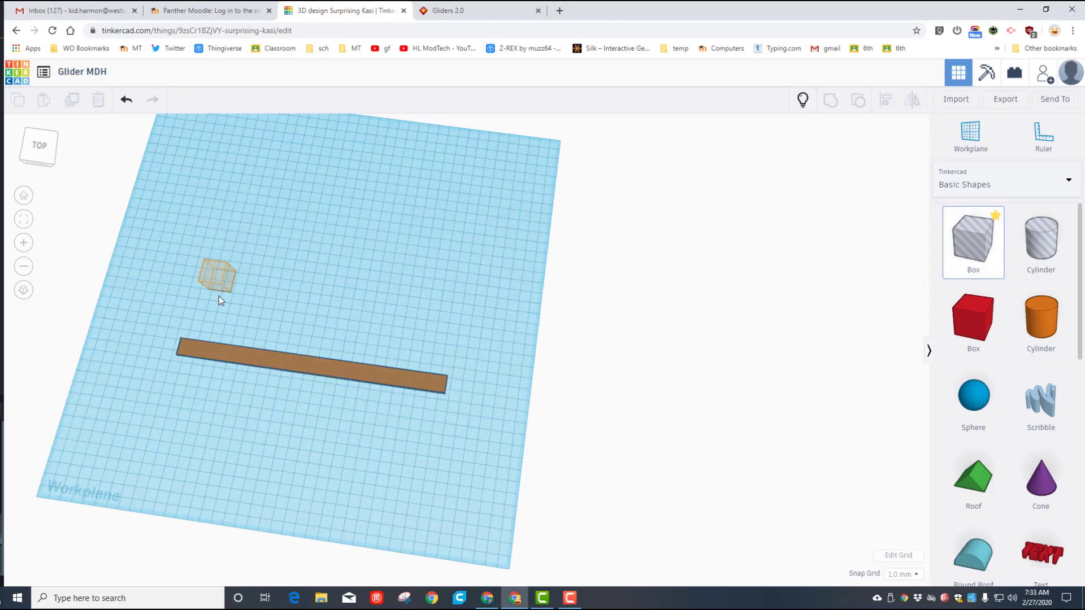
Cut a taper into the fuselage end with a roughly 95 mm hole box grouped to it.
left_click(217, 277)
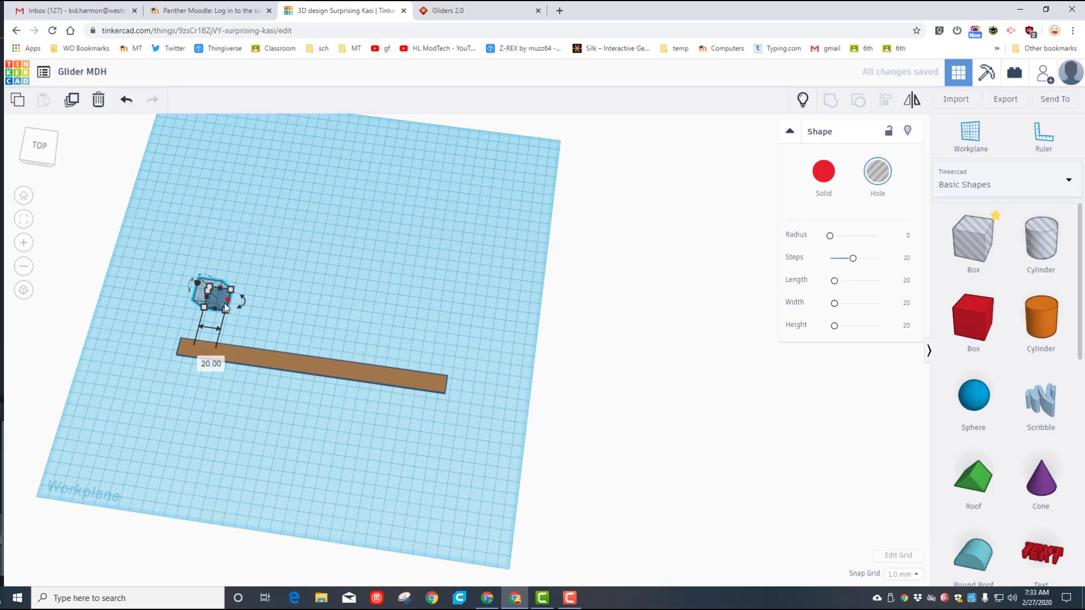
left_click_drag(238, 299, 322, 313)
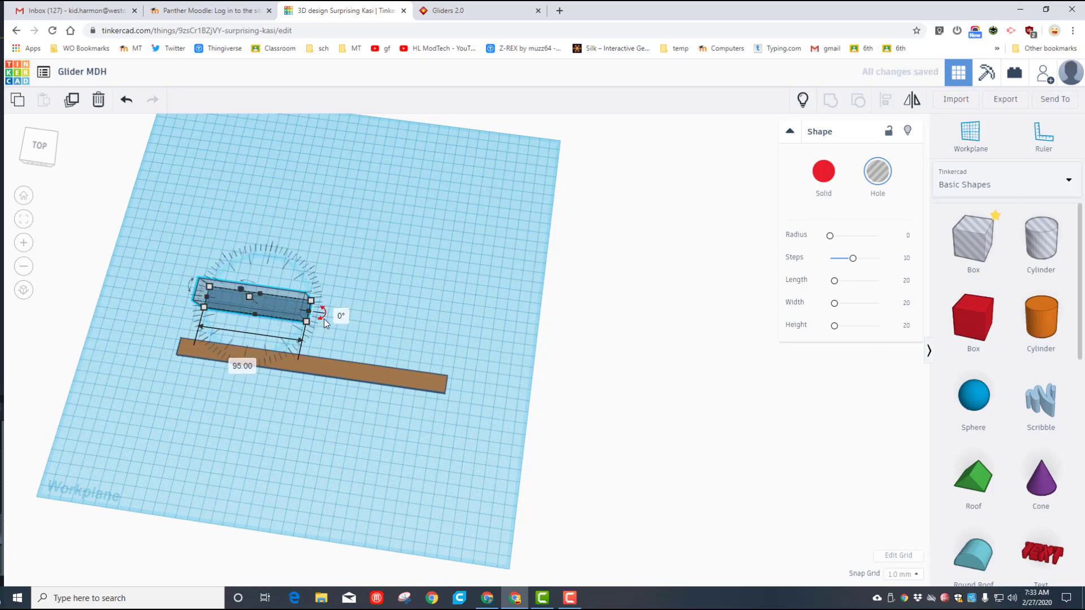
left_click_drag(322, 313, 319, 312)
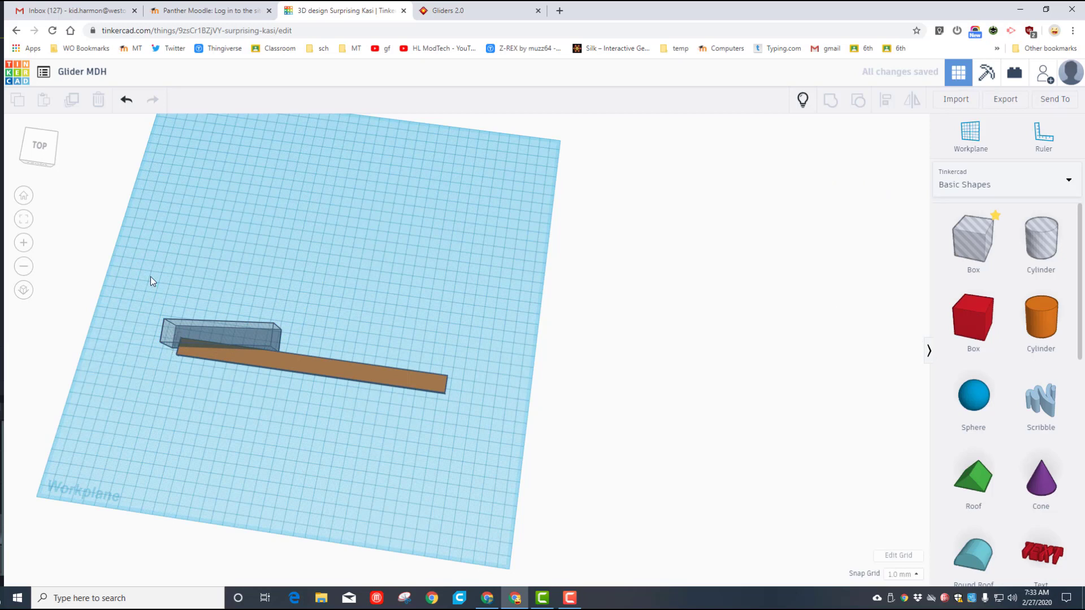
left_click(221, 336)
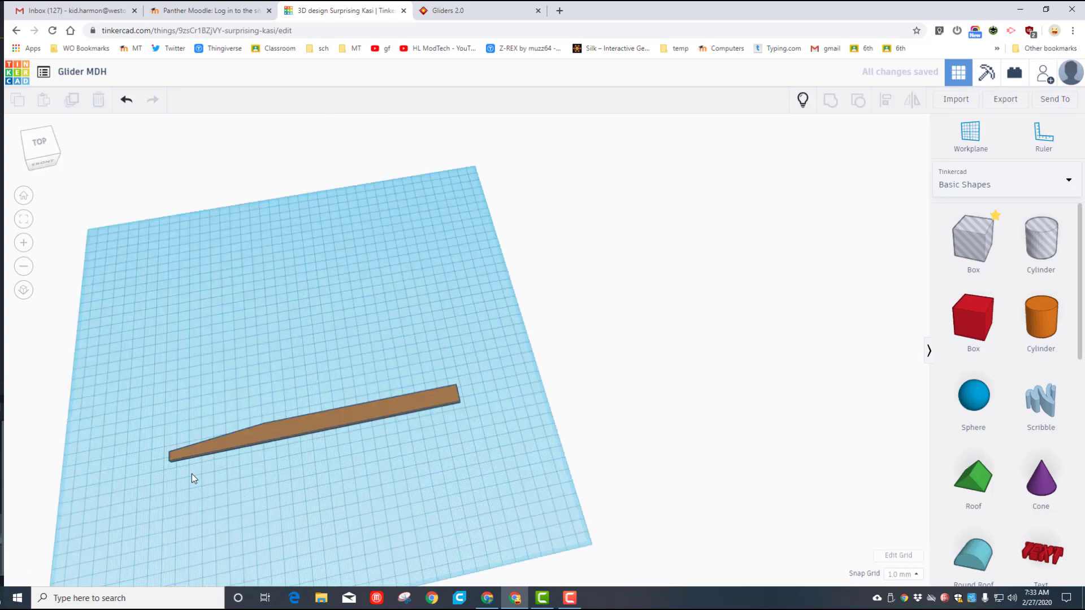
Add a small red box near the fuselage, then hide the fuselage to work on it alone.
left_click(973, 320)
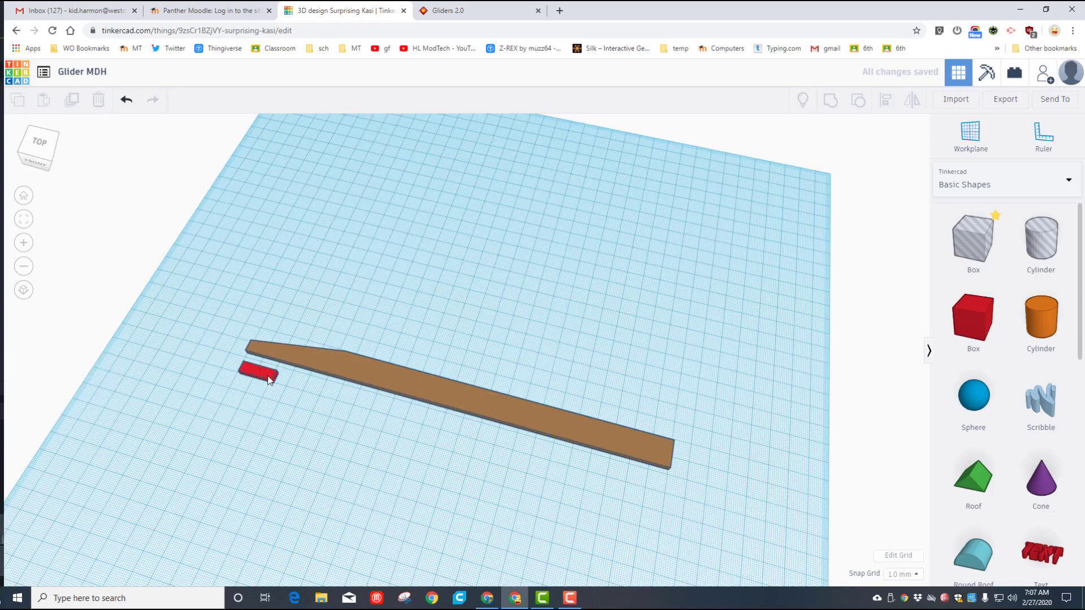
left_click(450, 408)
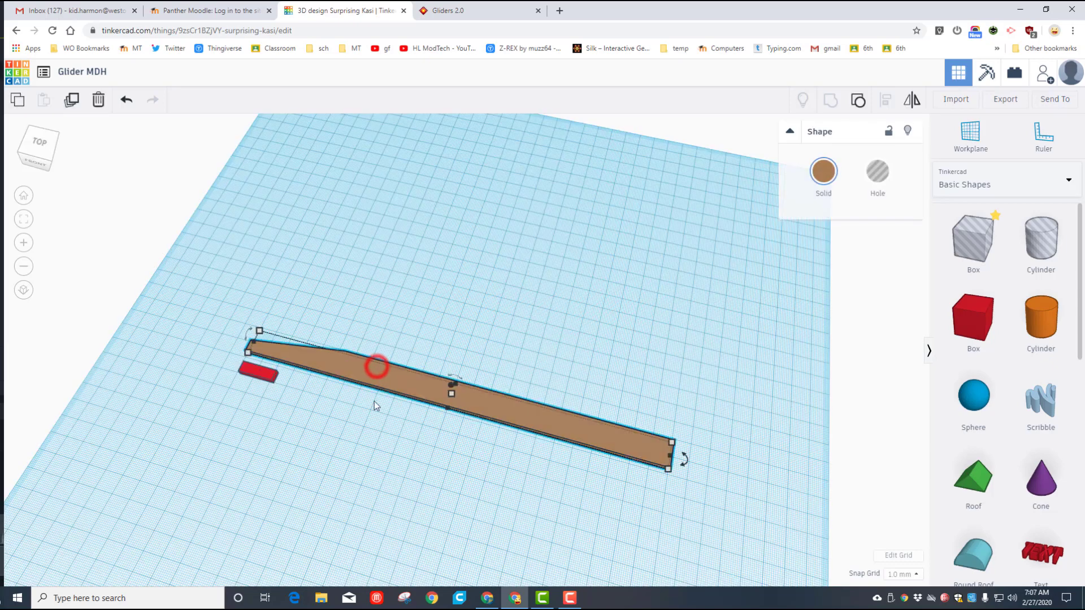
left_click(908, 129)
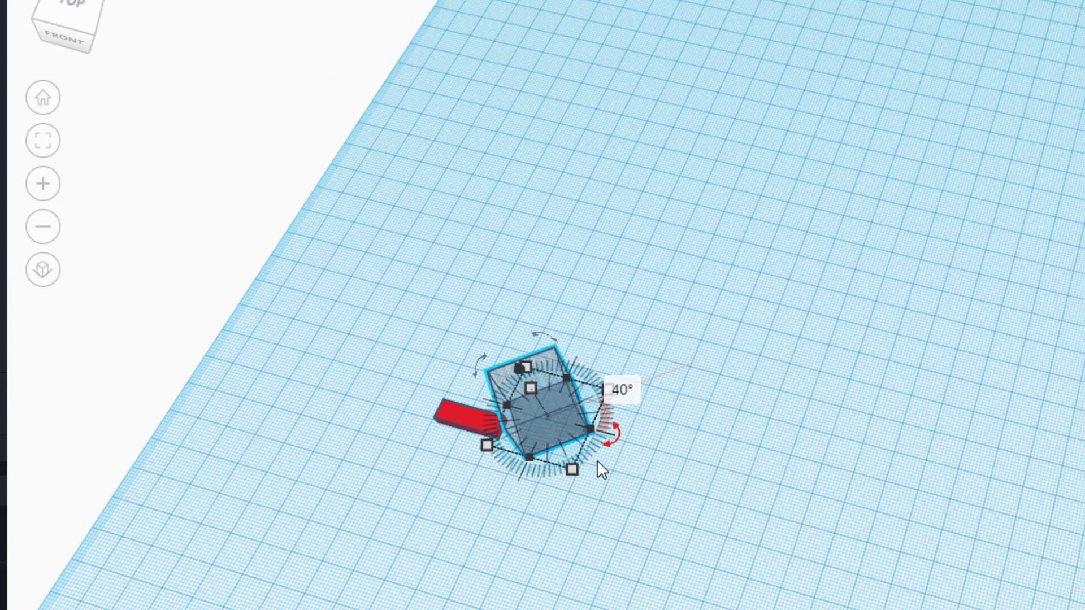
Trim the red piece at an angle with a hole box rotated 40 degrees and grouped to it.
left_click_drag(599, 463, 529, 422)
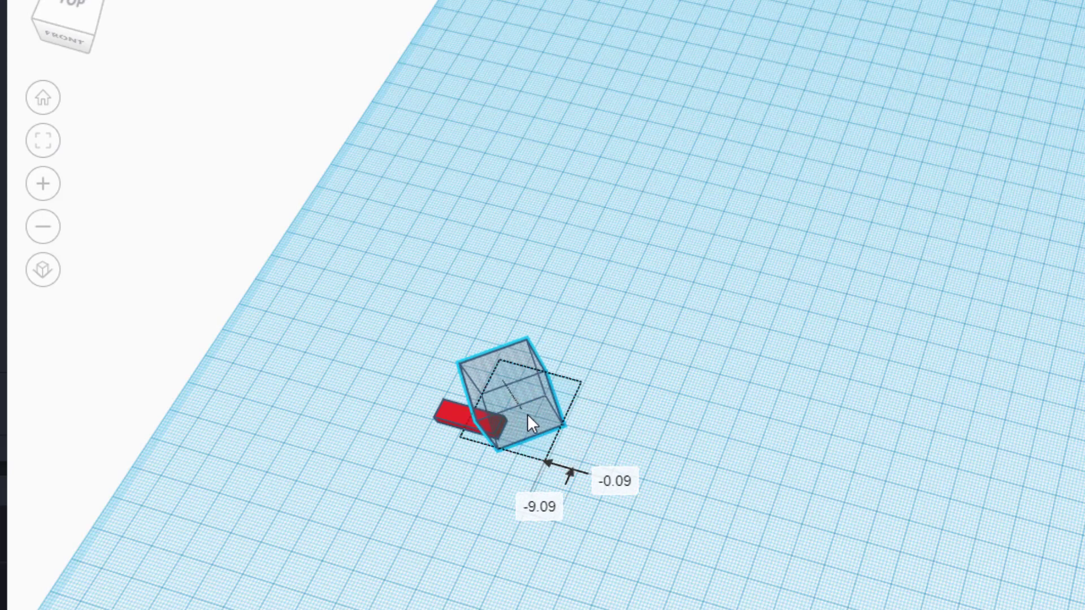
left_click(529, 422)
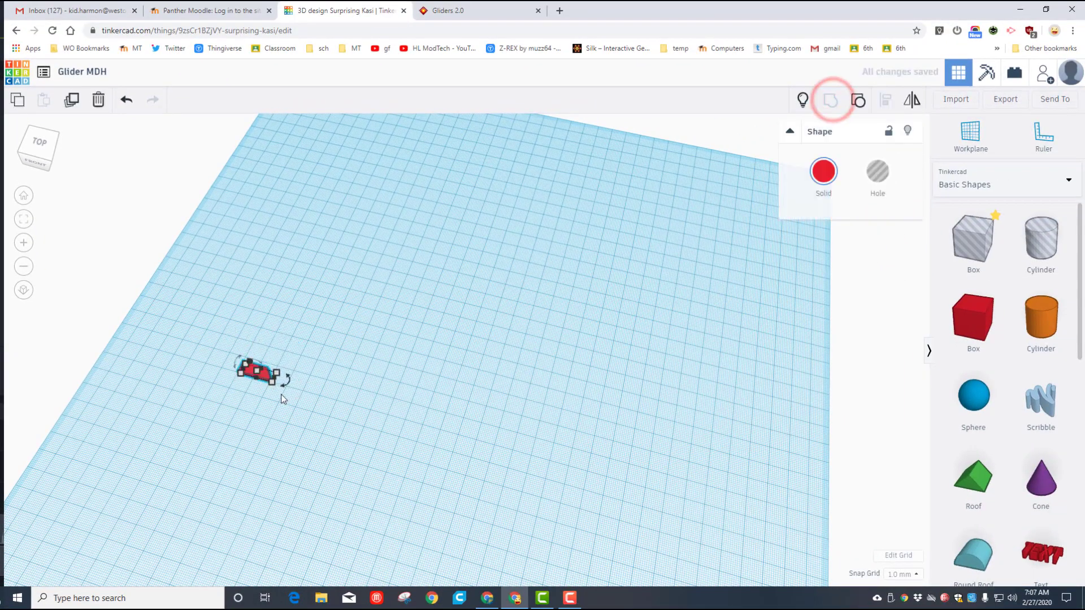
left_click(824, 266)
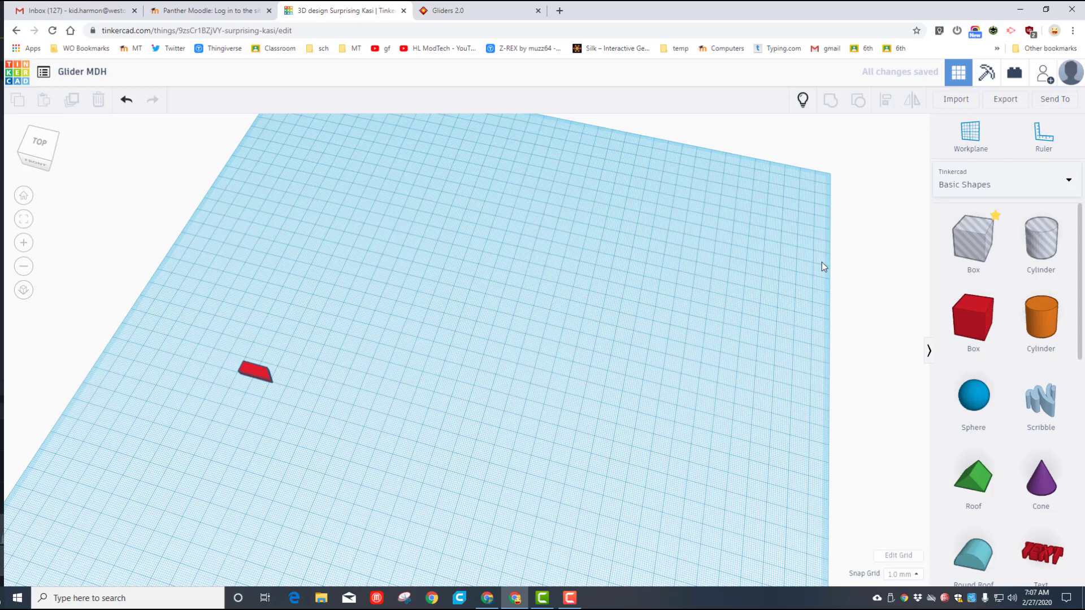
mouse_move(803, 101)
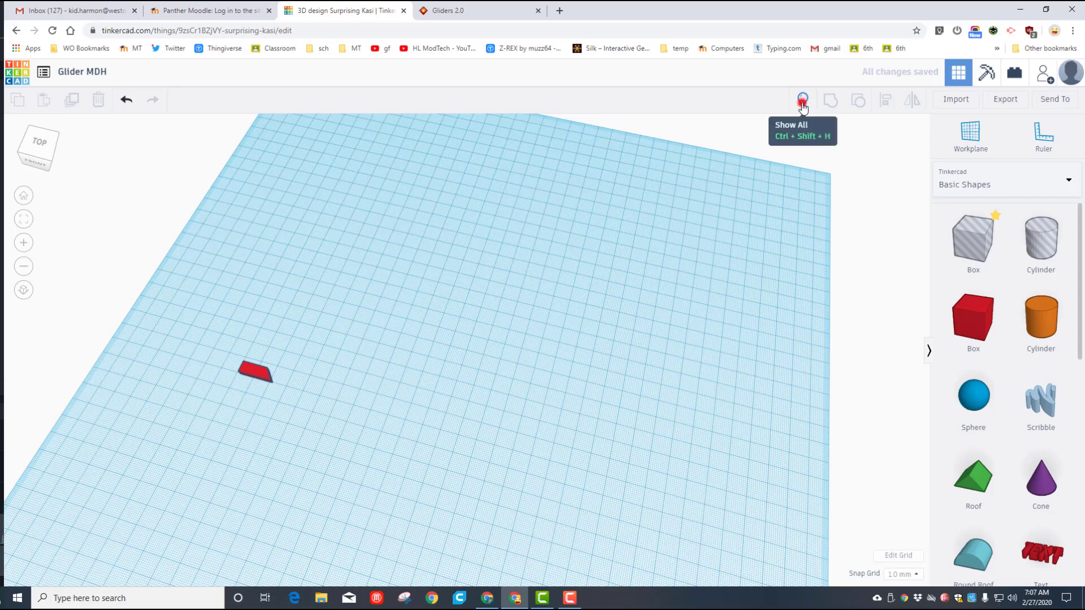
Show the hidden fuselage again and select the small red shape beside it.
left_click(802, 100)
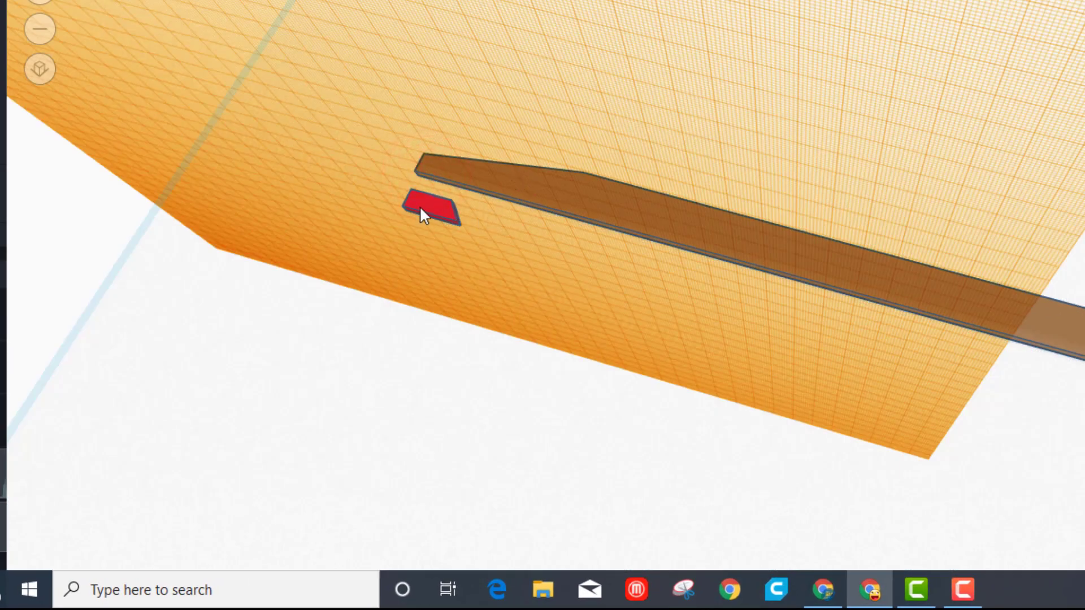
left_click(430, 208)
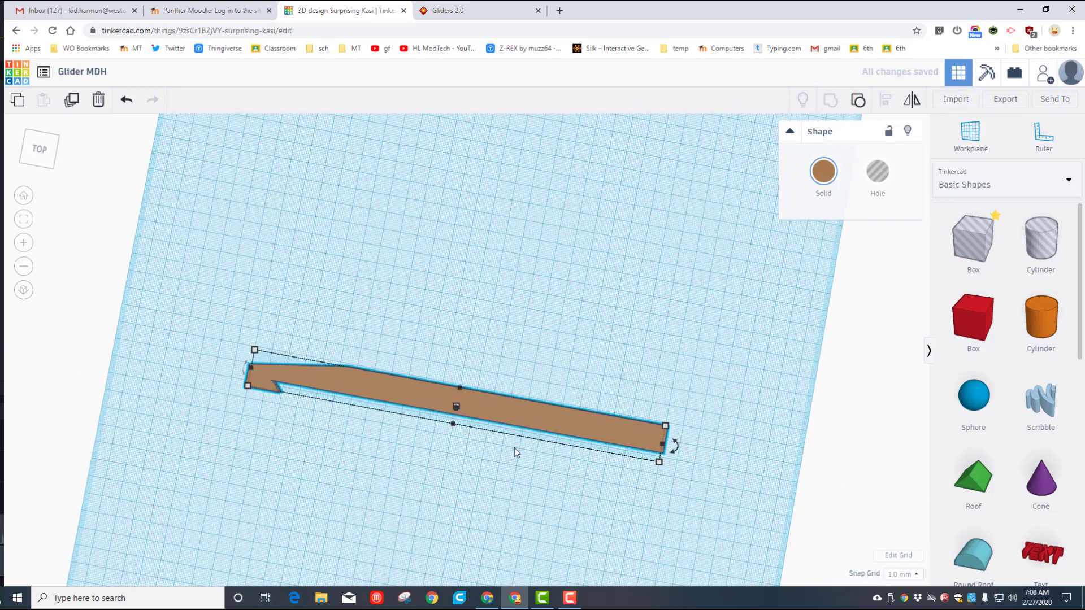
mouse_move(630, 455)
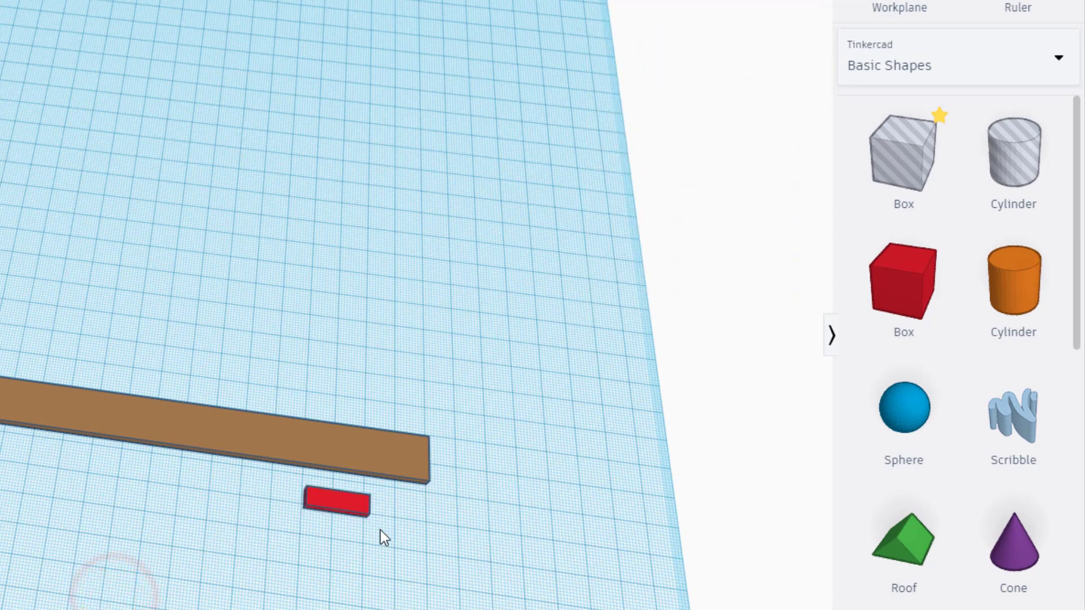
Drop a hole box onto the red piece and combine them so only the brown fuselage remains.
left_click(903, 152)
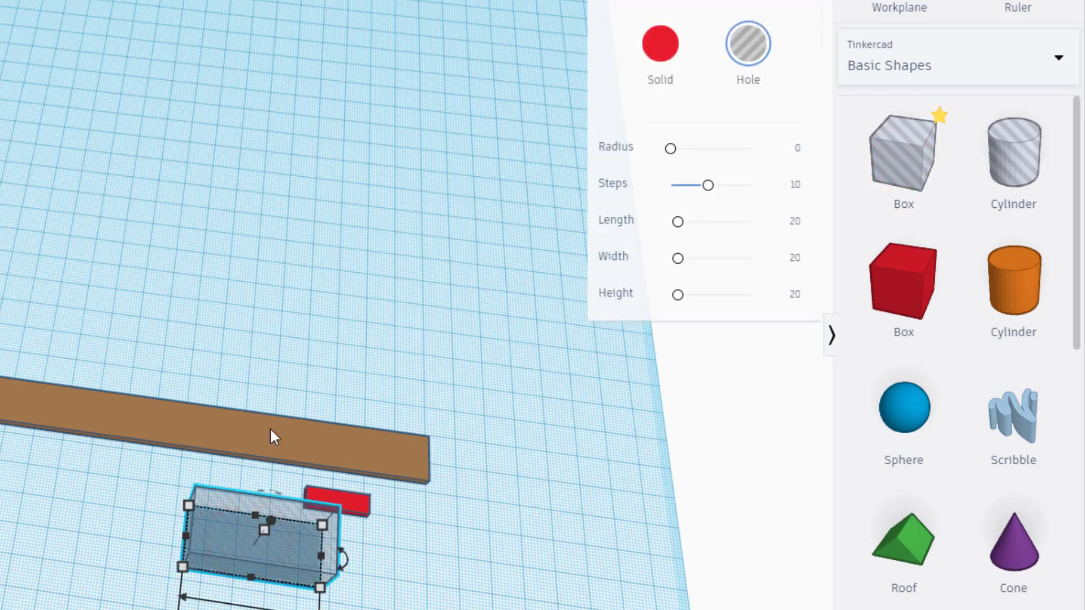
left_click(242, 429)
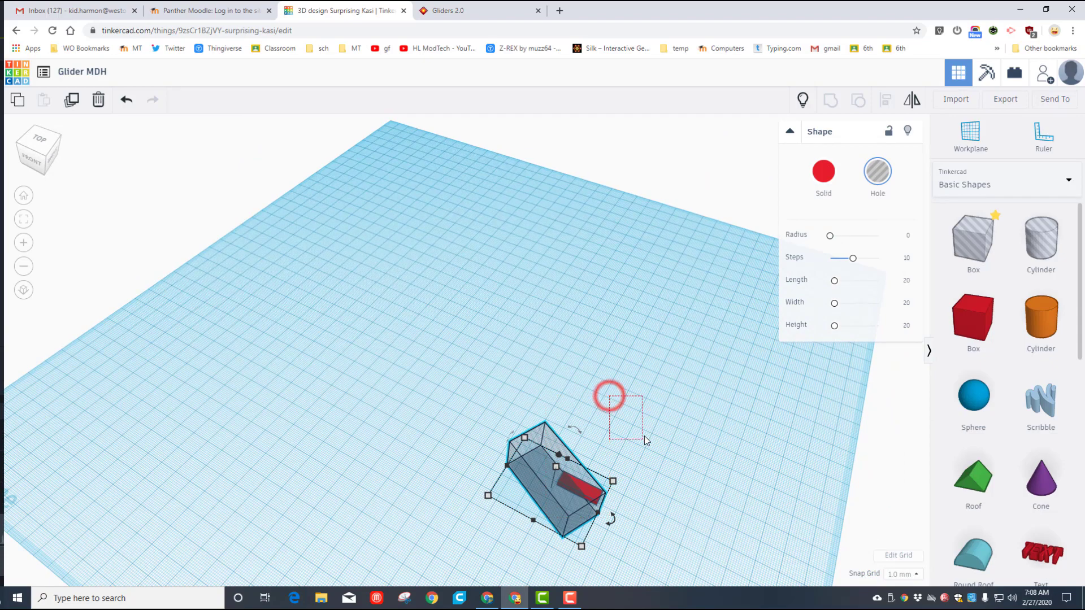
left_click(831, 100)
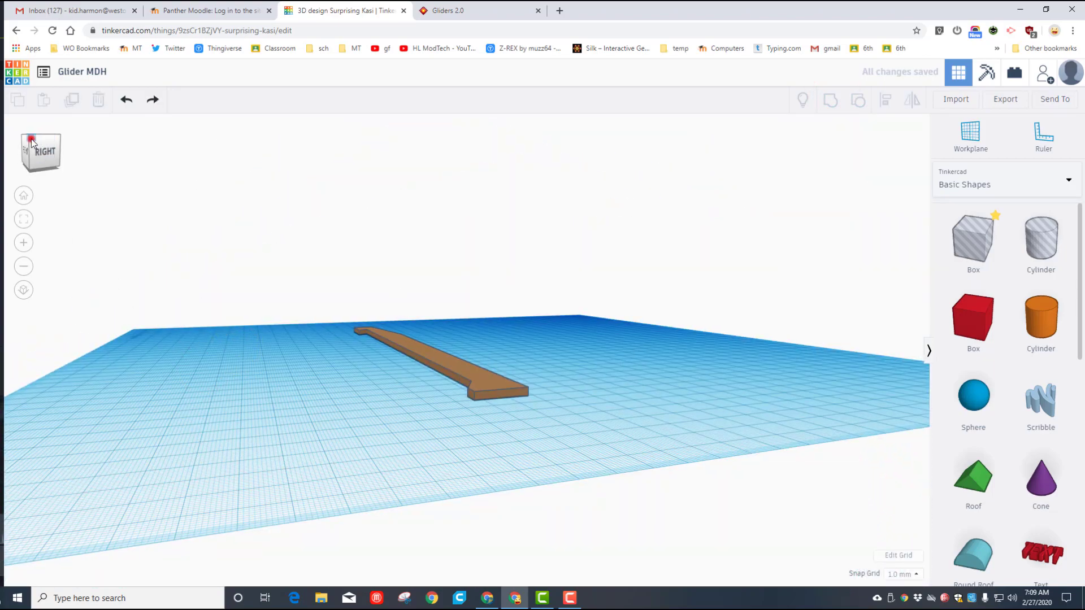
Rotate the fuselage 90 degrees about its long axis so it stands upright on its edge.
left_click_drag(31, 142, 346, 318)
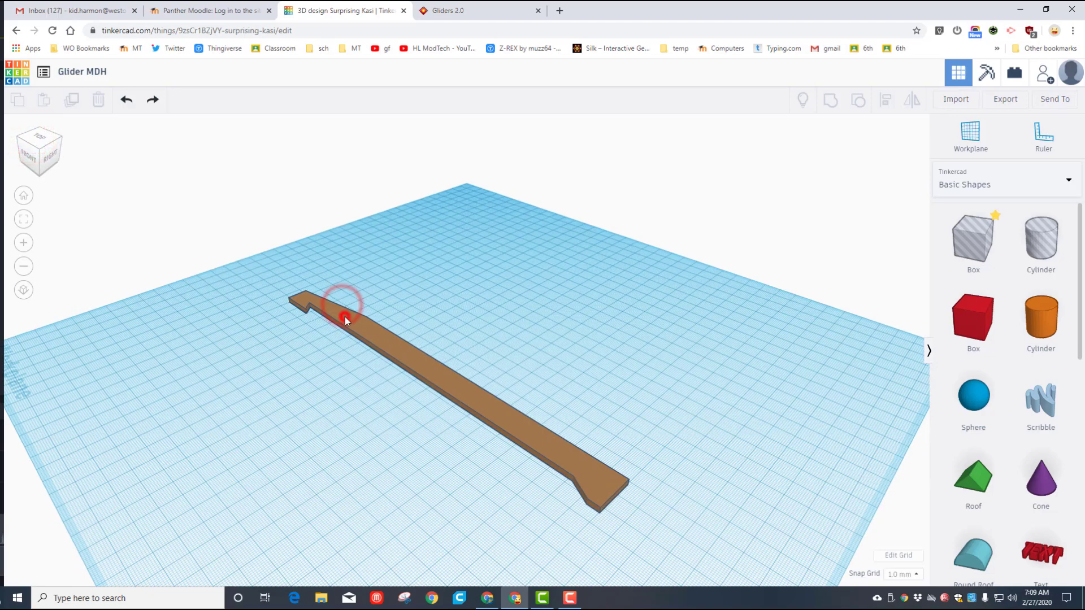
left_click(345, 319)
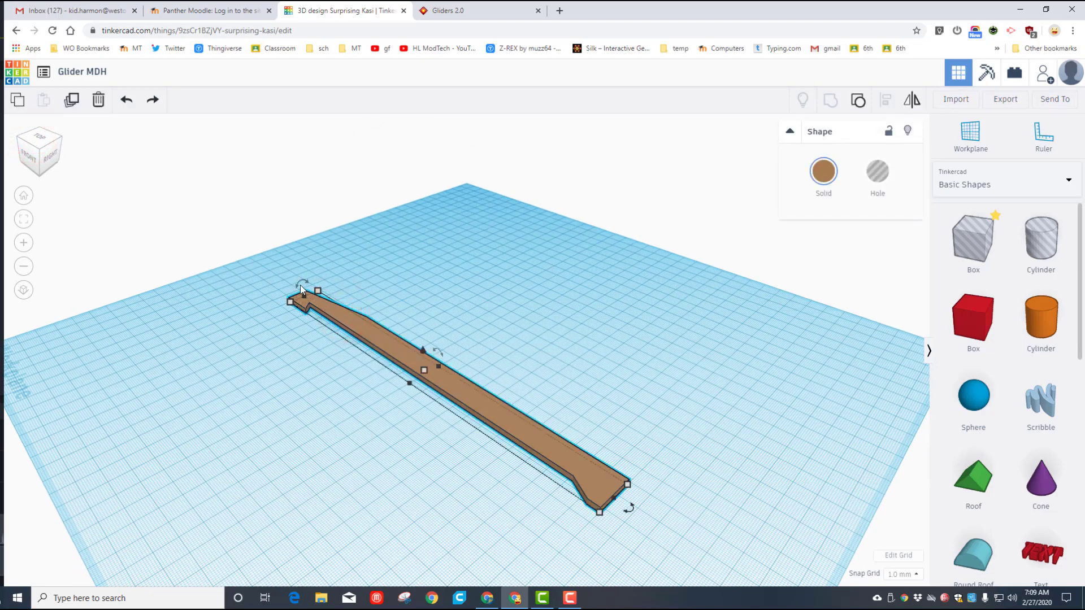
left_click_drag(301, 287, 287, 297)
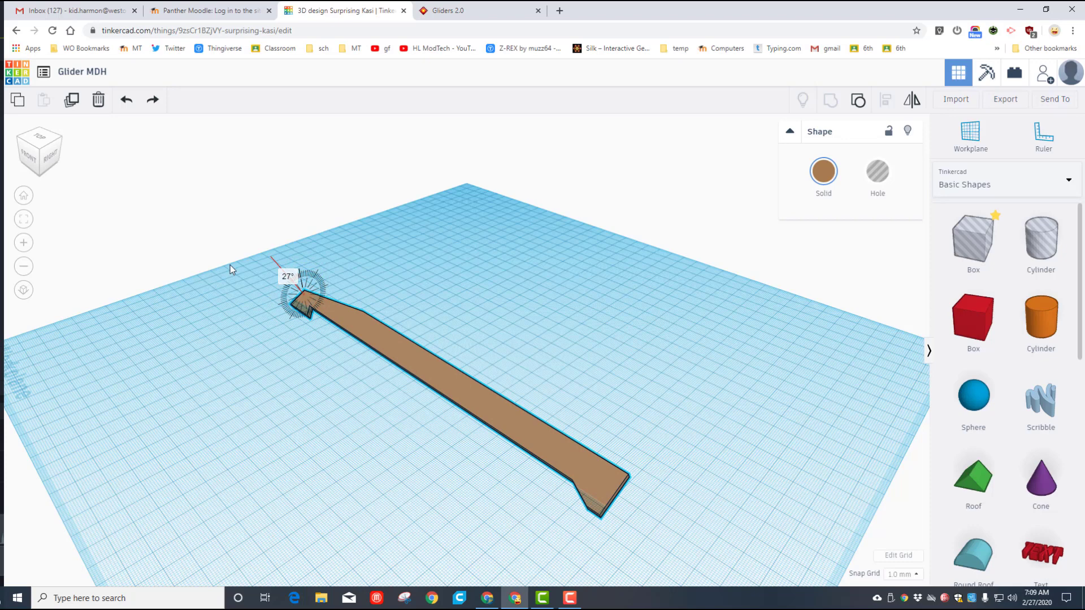
left_click_drag(305, 291, 277, 308)
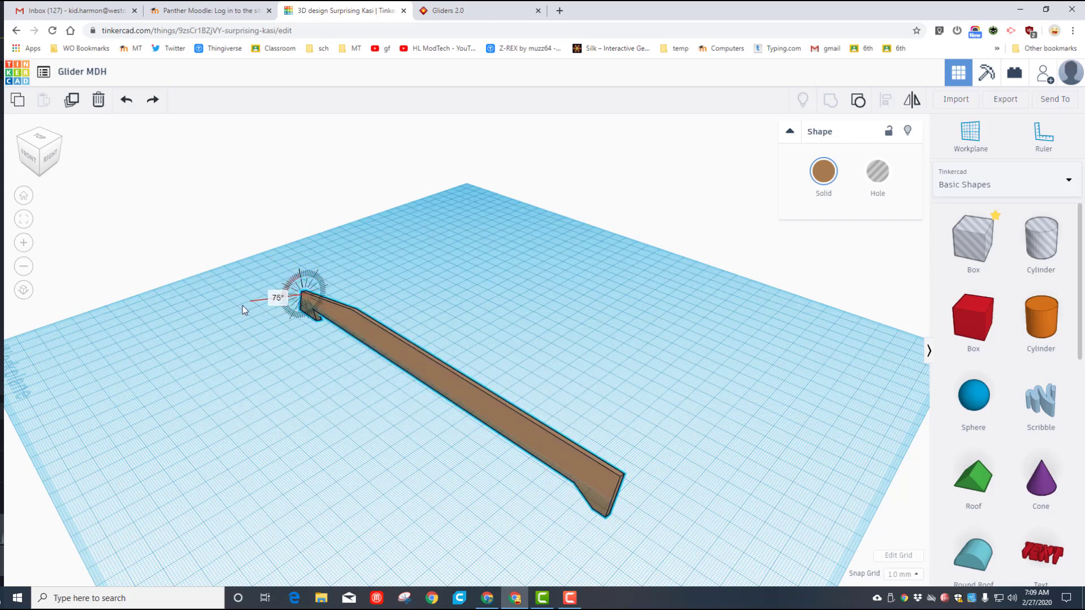
left_click_drag(260, 298, 290, 298)
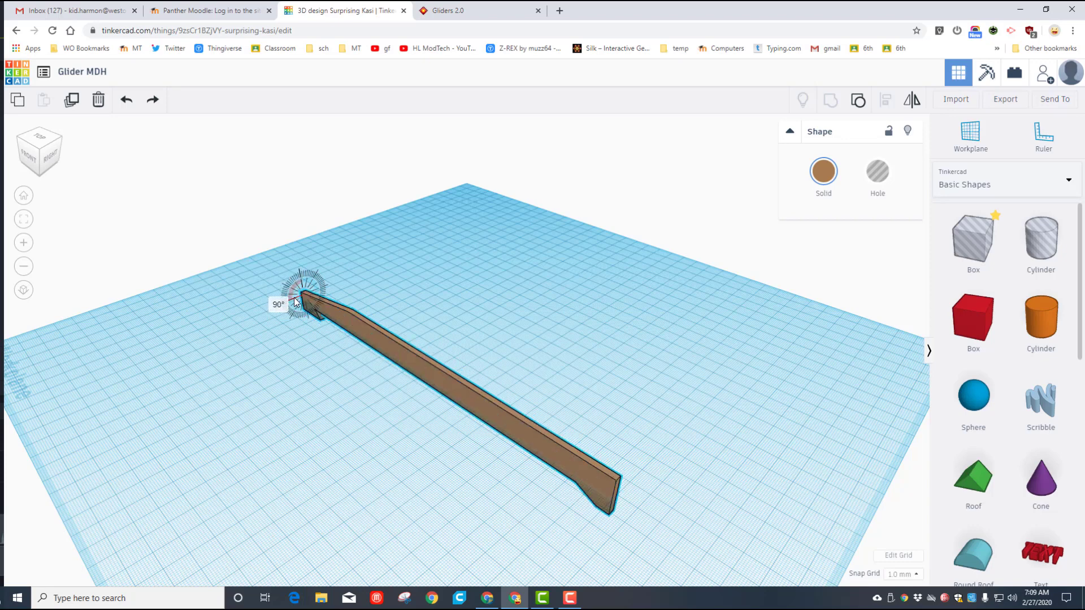
left_click_drag(301, 287, 257, 283)
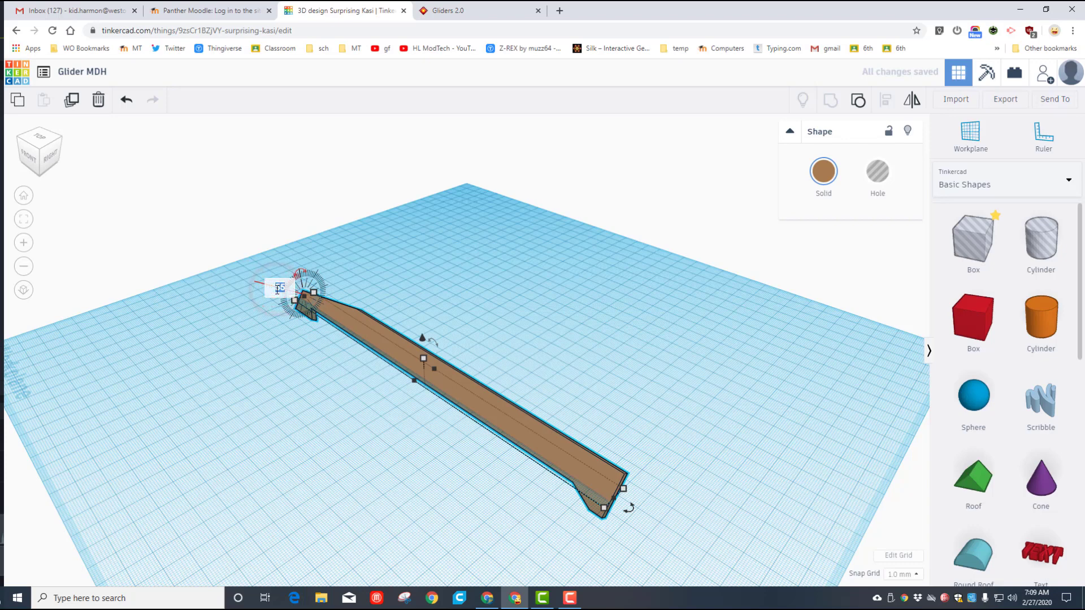
left_click_drag(280, 270, 277, 289)
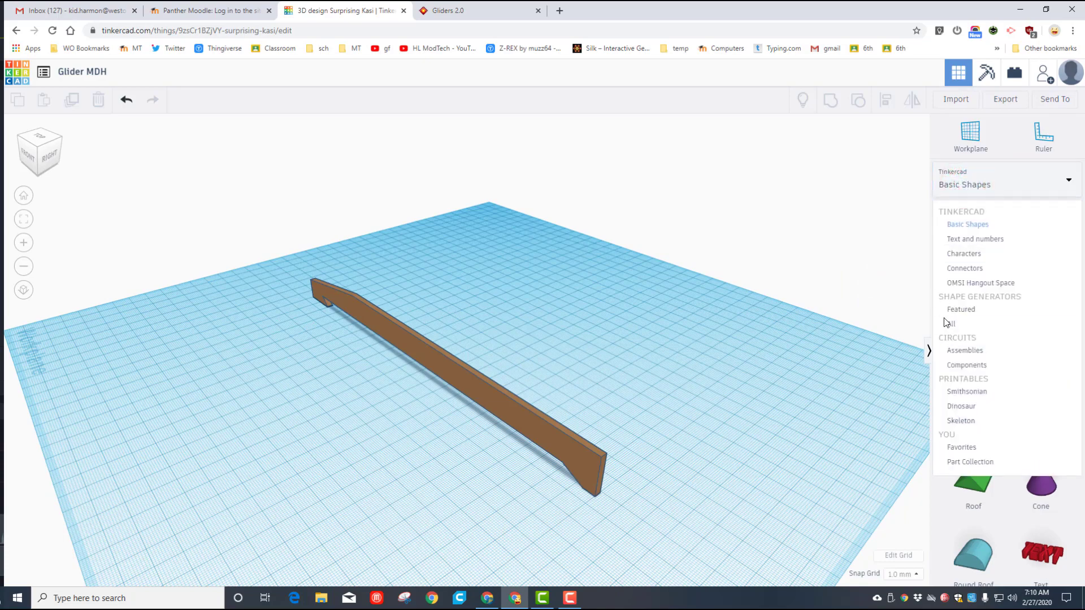
Show all shape generators and page forward to the Swept NACA wing generator.
left_click(950, 323)
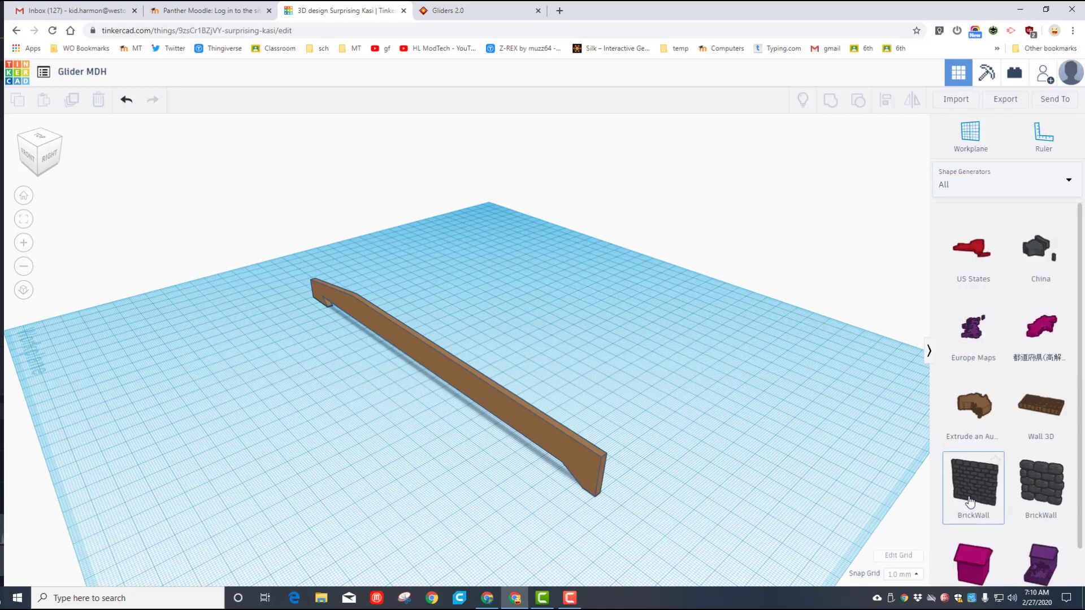
scroll("down", 3)
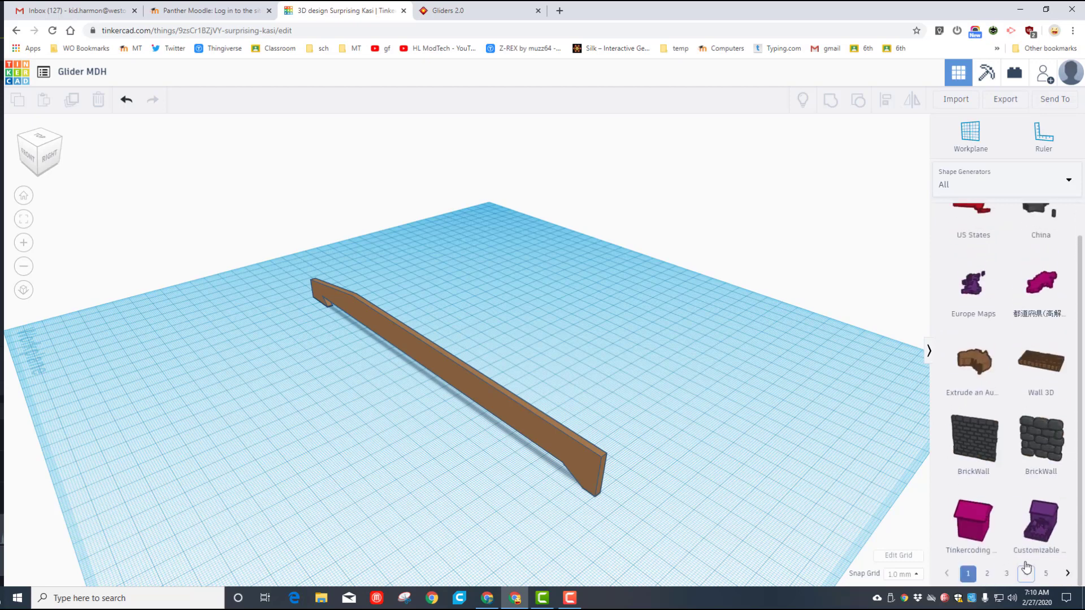
left_click(1068, 575)
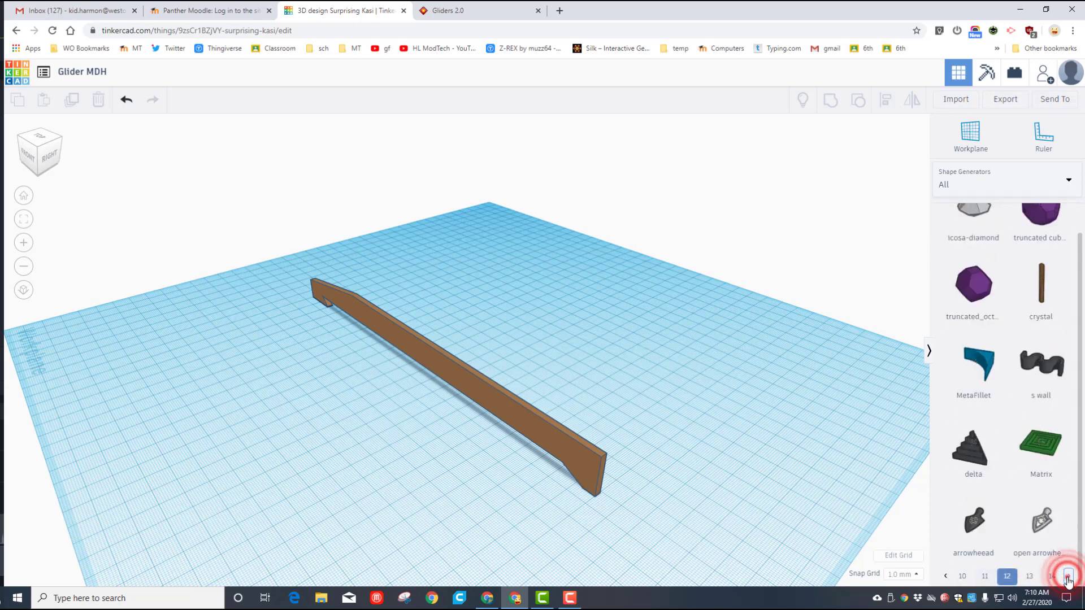
left_click(1051, 575)
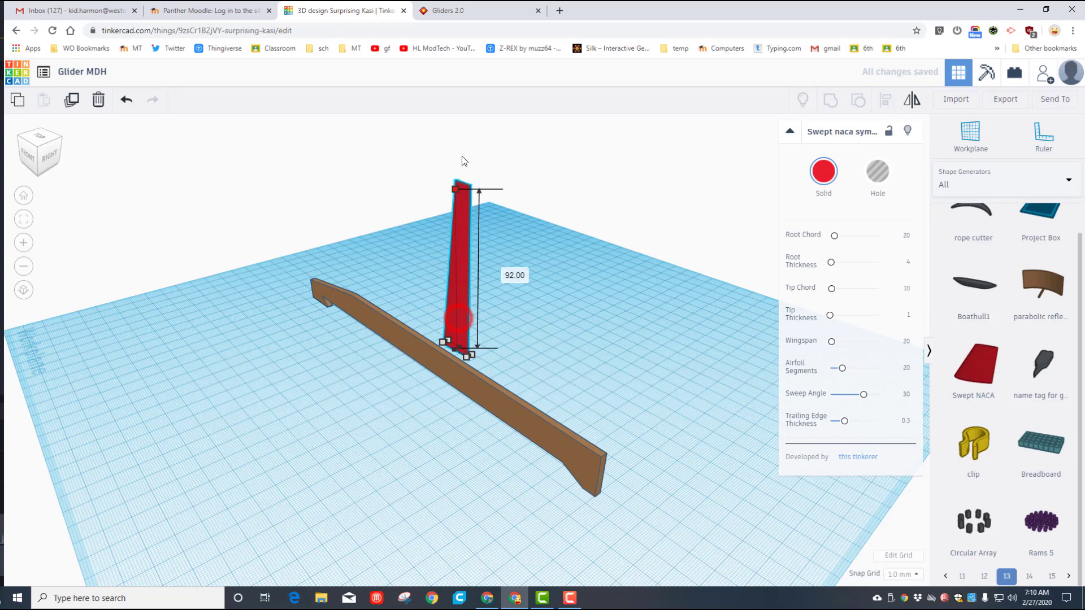
Stretch the red Swept NACA wing to about 122 long.
left_click_drag(454, 189, 454, 168)
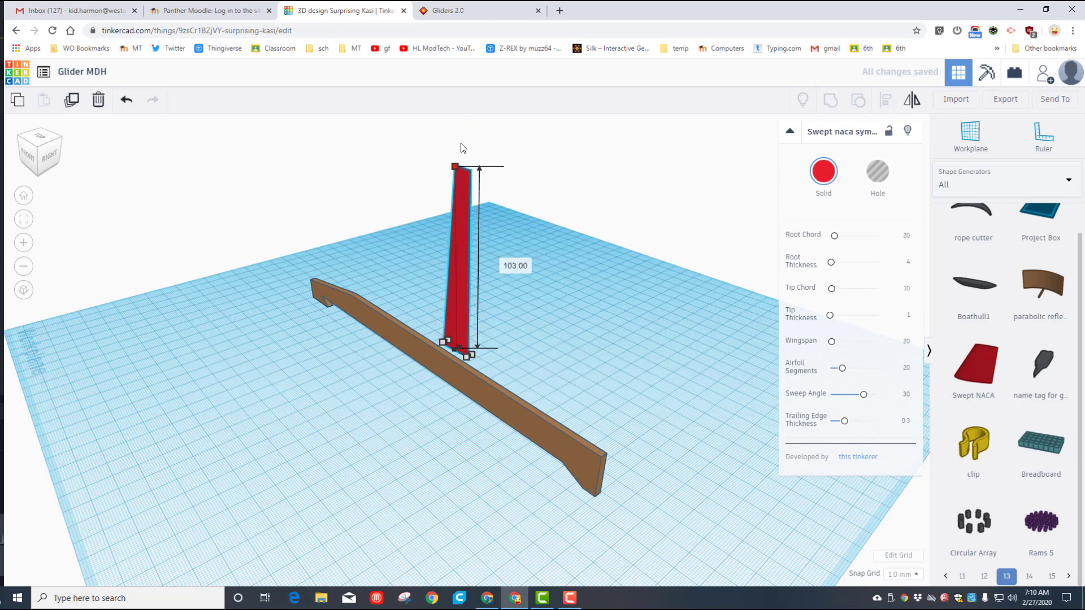
left_click_drag(455, 167, 454, 125)
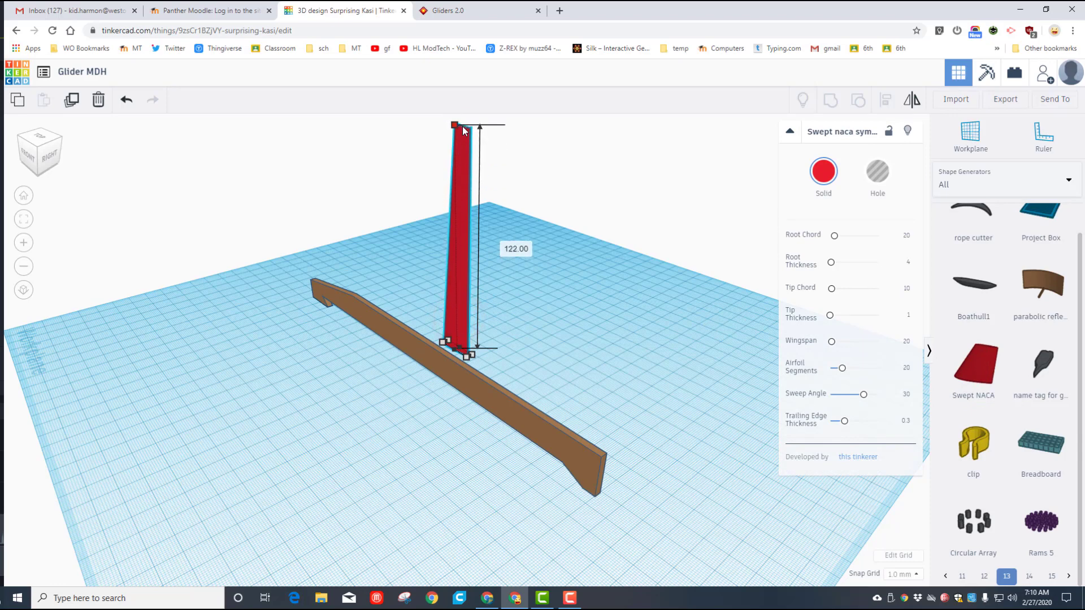
left_click_drag(455, 127, 467, 100)
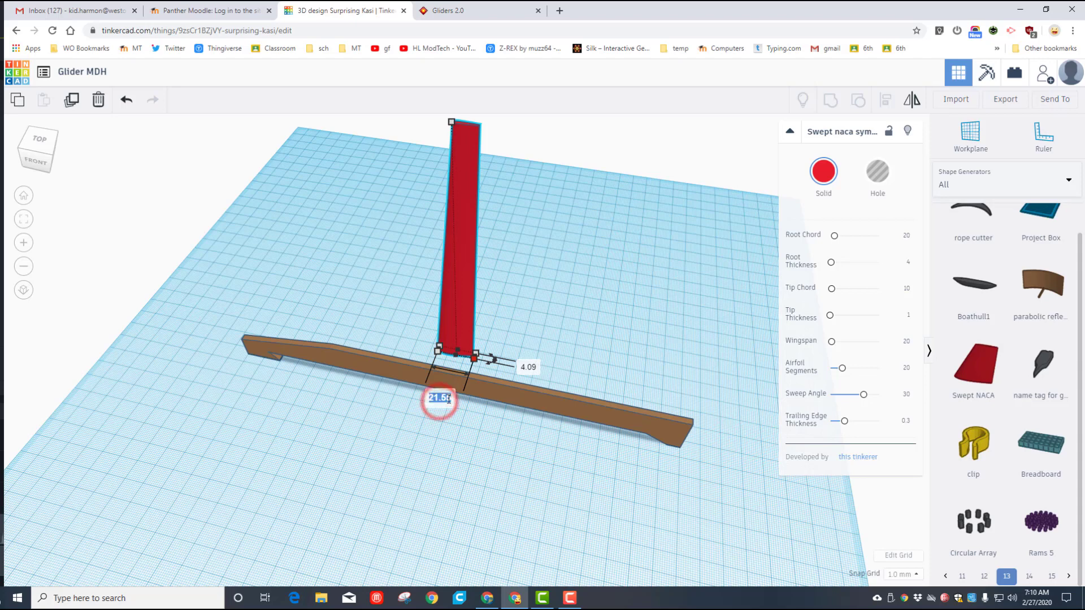
Set the wing width to 60 and position it across the fuselage.
type("60.00")
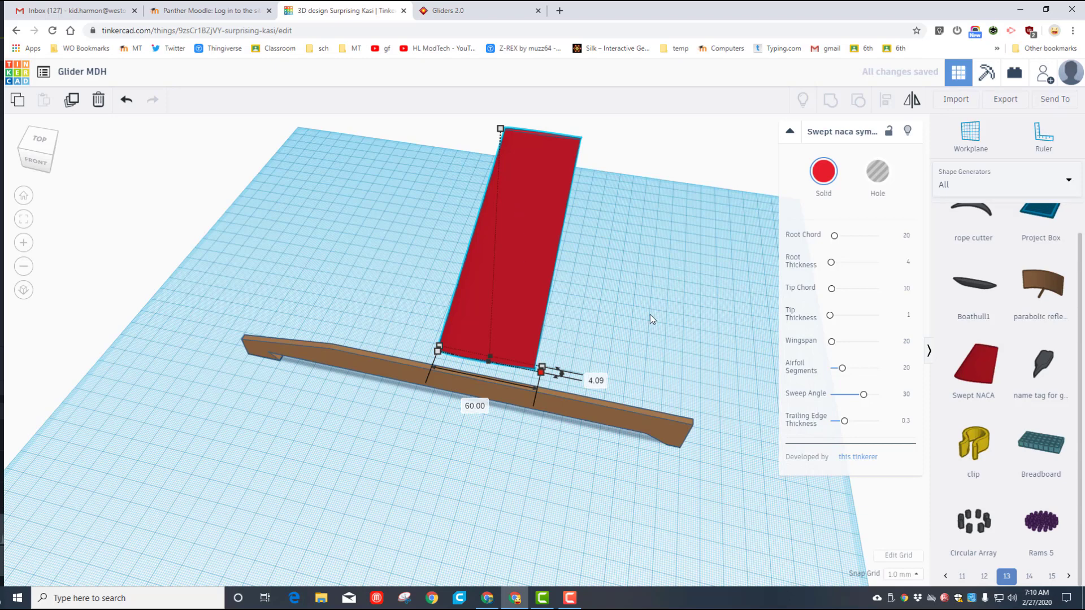
scroll("down", 3)
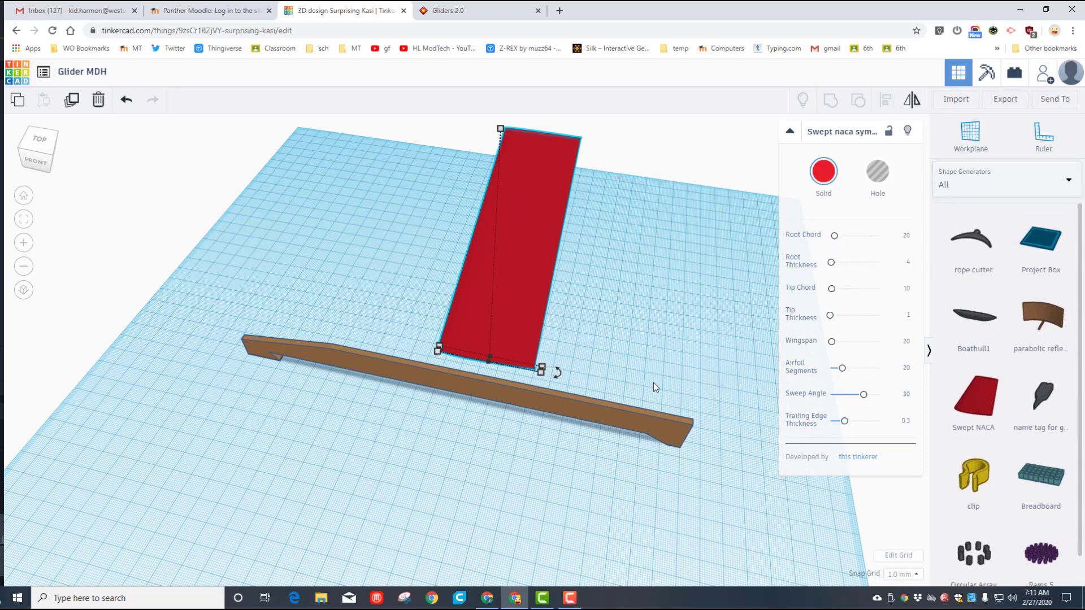
left_click_drag(656, 388, 294, 381)
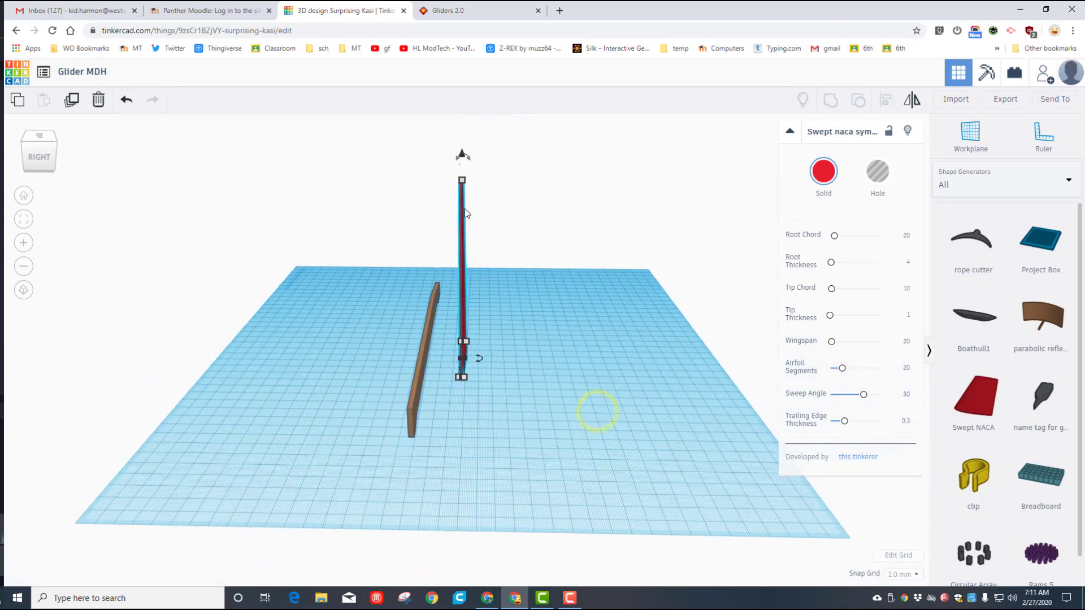
Rotate the red wing down until it lies nearly flat at a slight dihedral angle above the fuselage.
left_click_drag(463, 179, 544, 249)
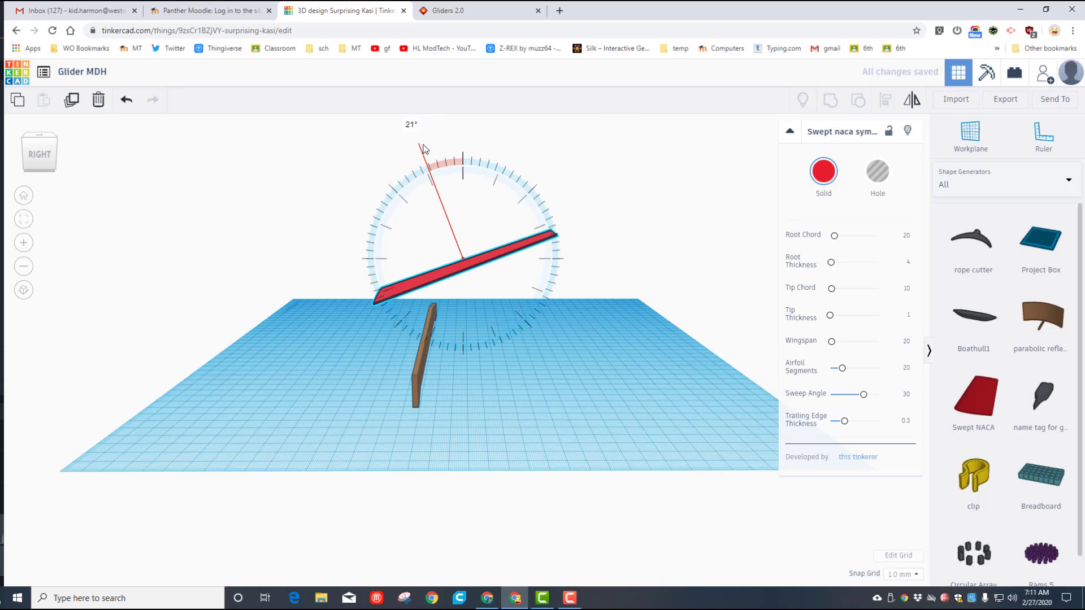
left_click_drag(423, 147, 442, 136)
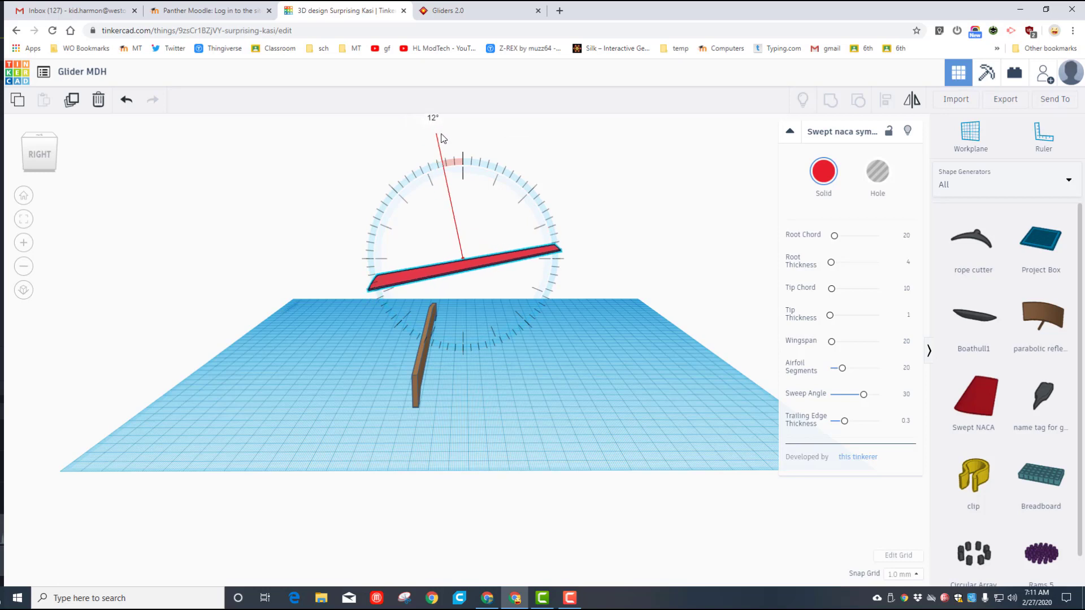
left_click_drag(442, 137, 432, 136)
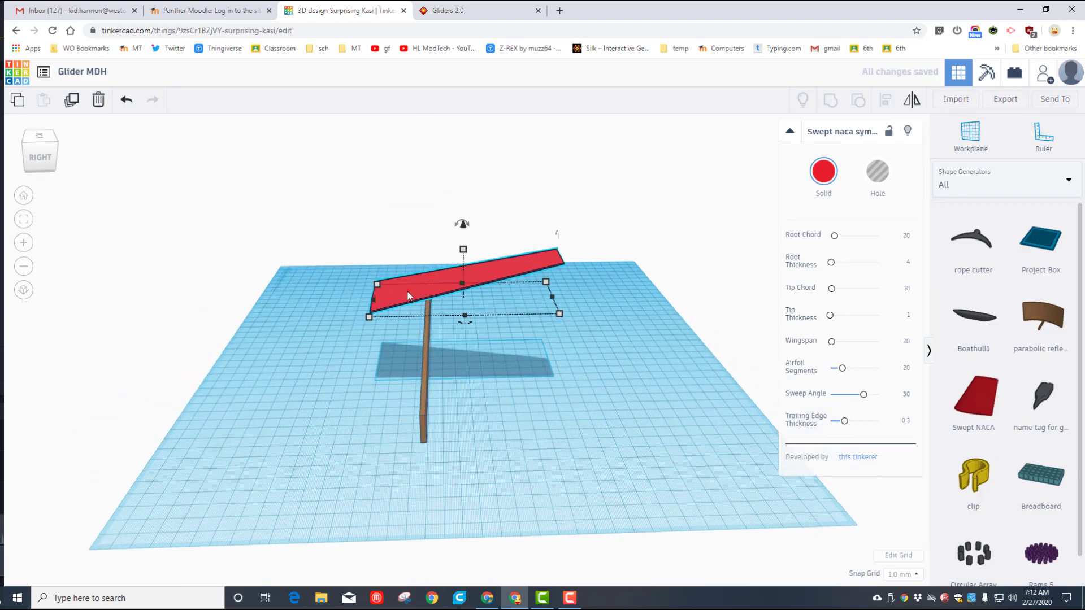
mouse_move(405, 222)
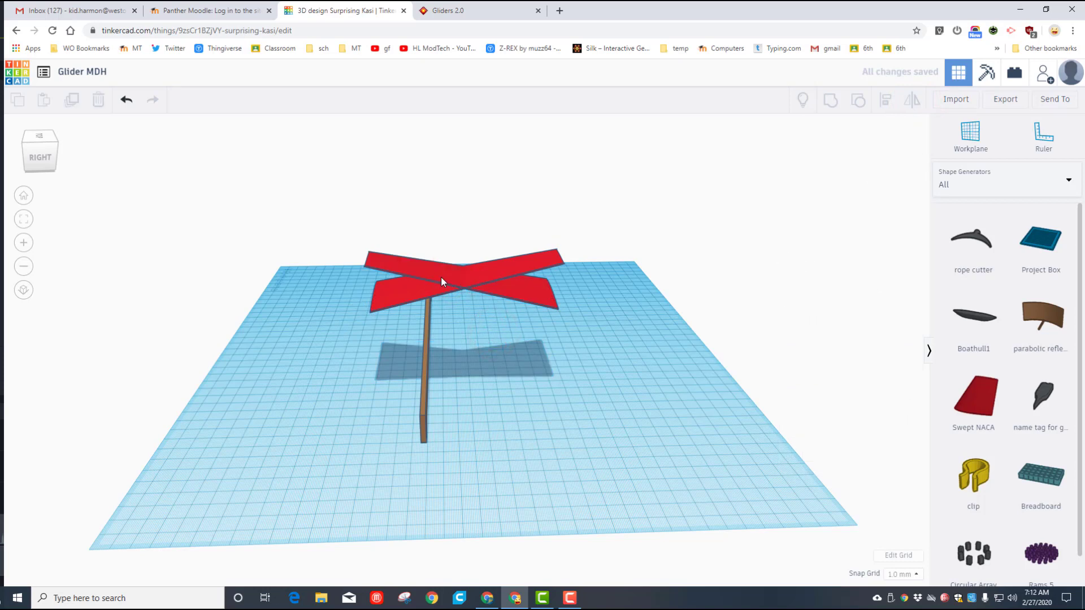
Set the fuselage top as workplane, drop the wing onto it with D, then reset the workplane.
left_click(443, 280)
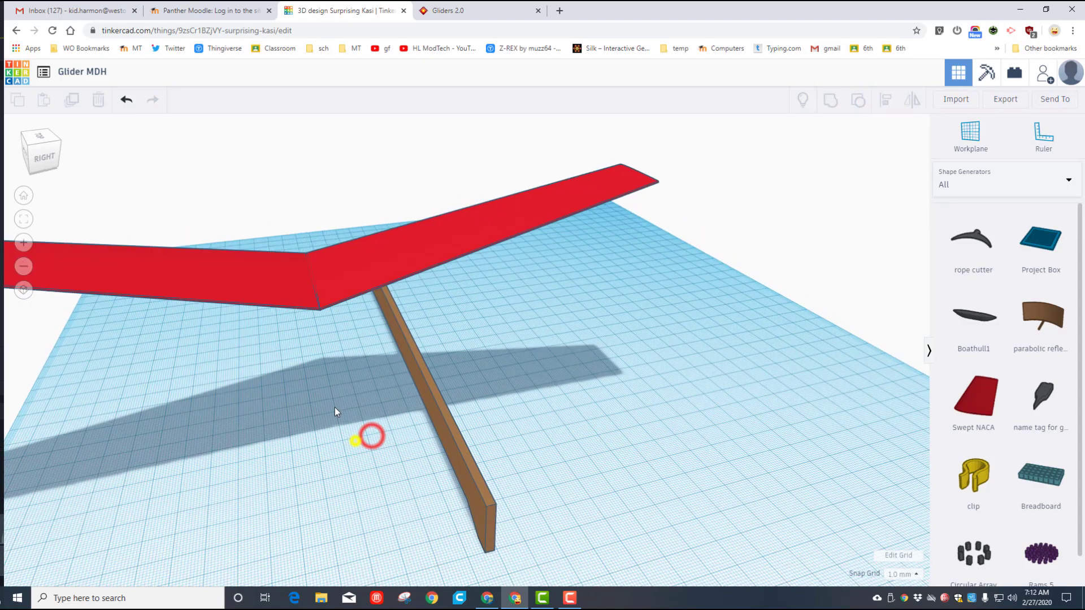
left_click(312, 256)
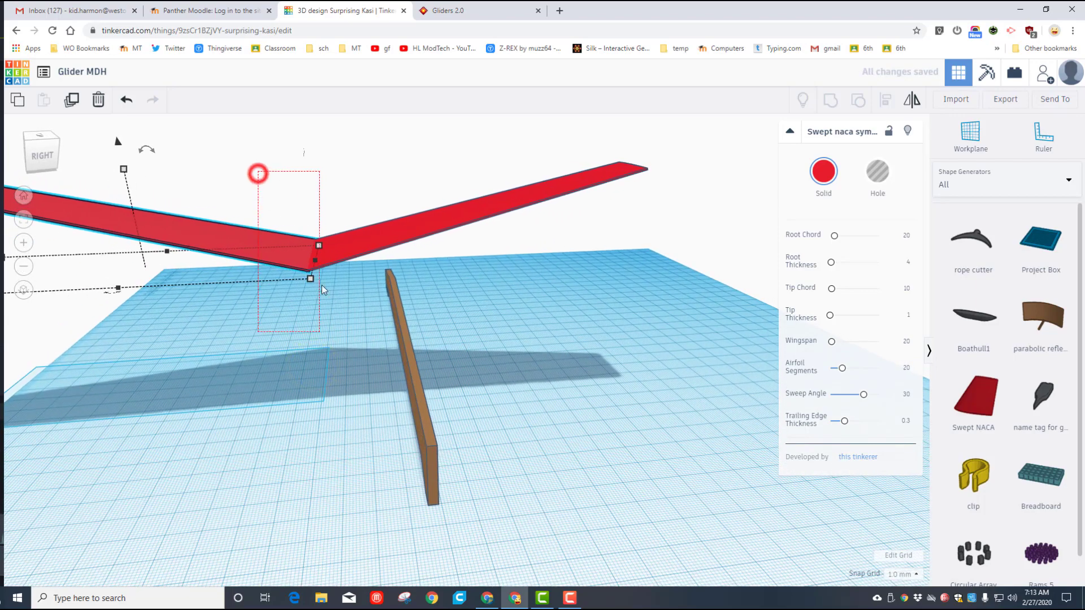
left_click(829, 101)
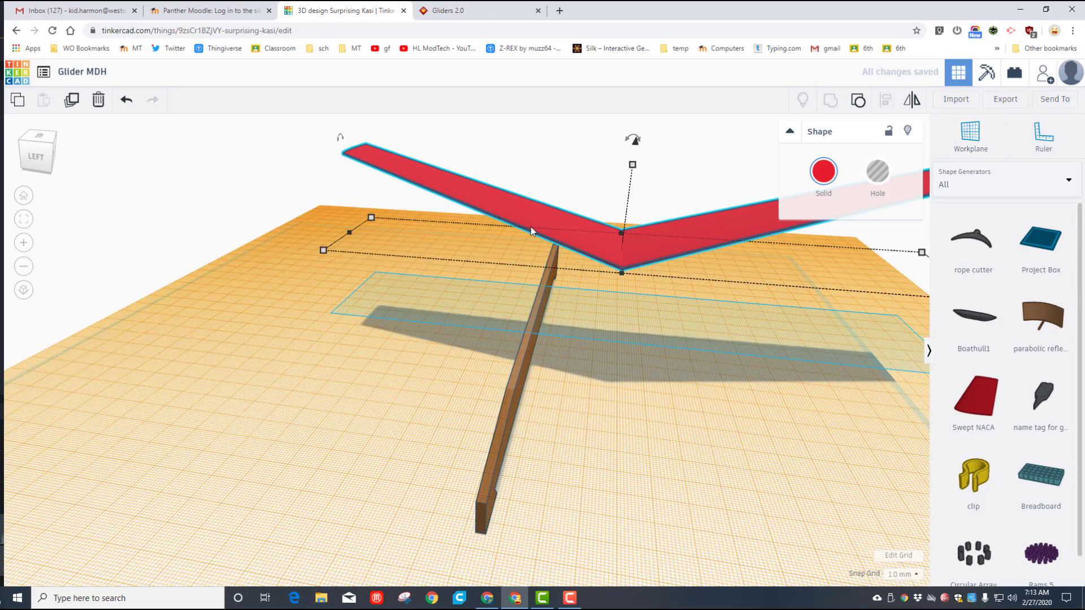
key("d")
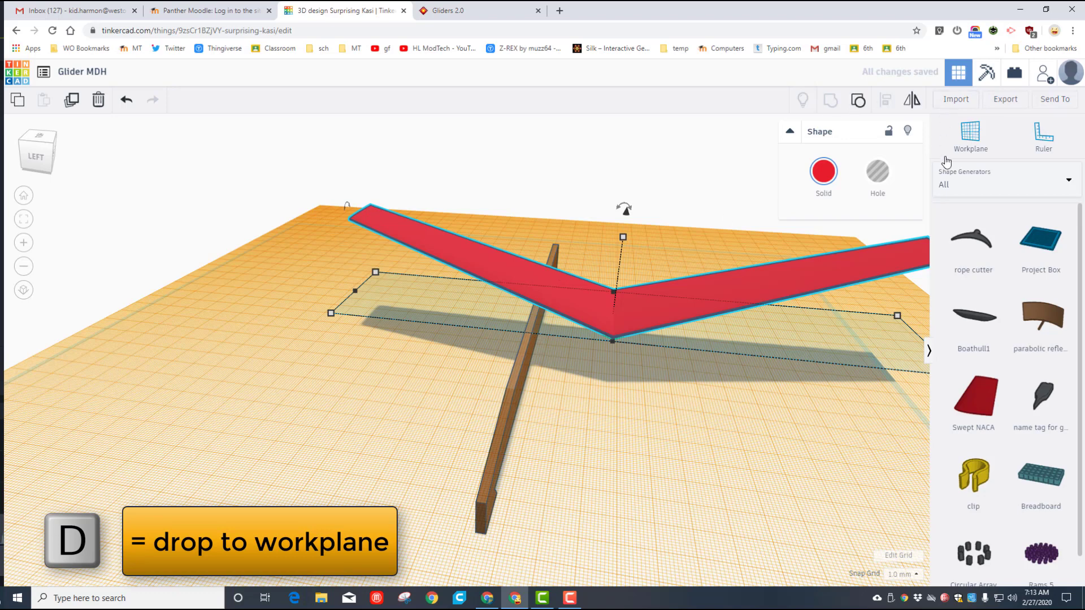
left_click(970, 134)
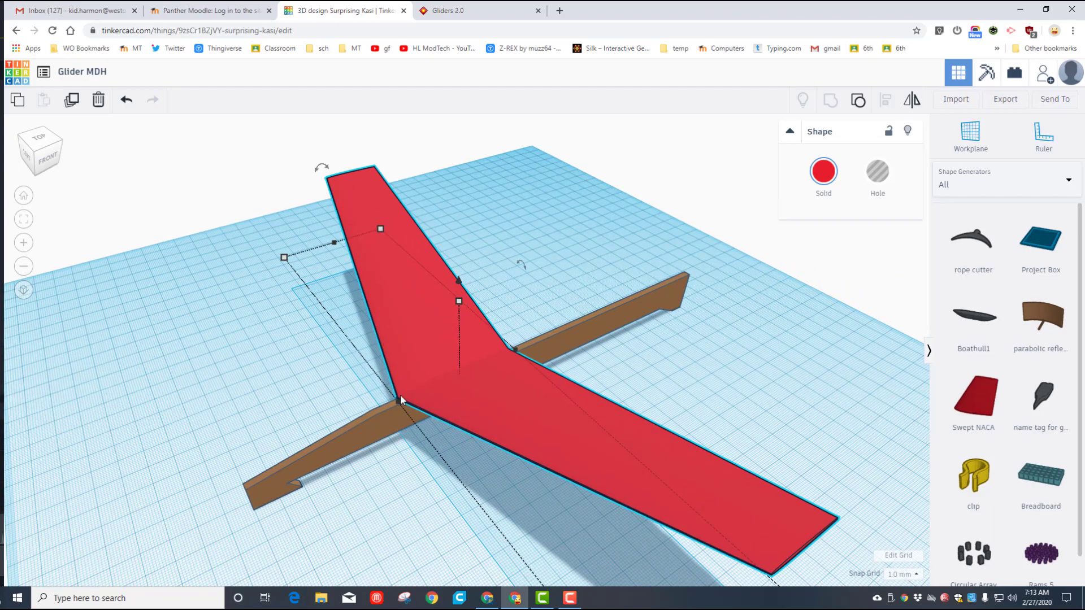
mouse_move(479, 380)
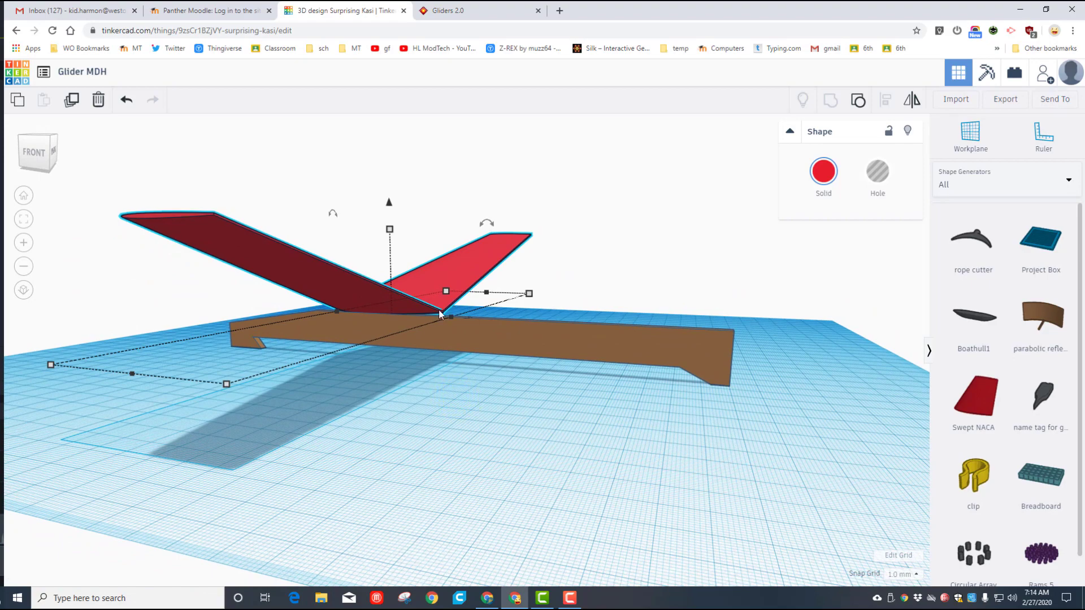
key("ctrl+down")
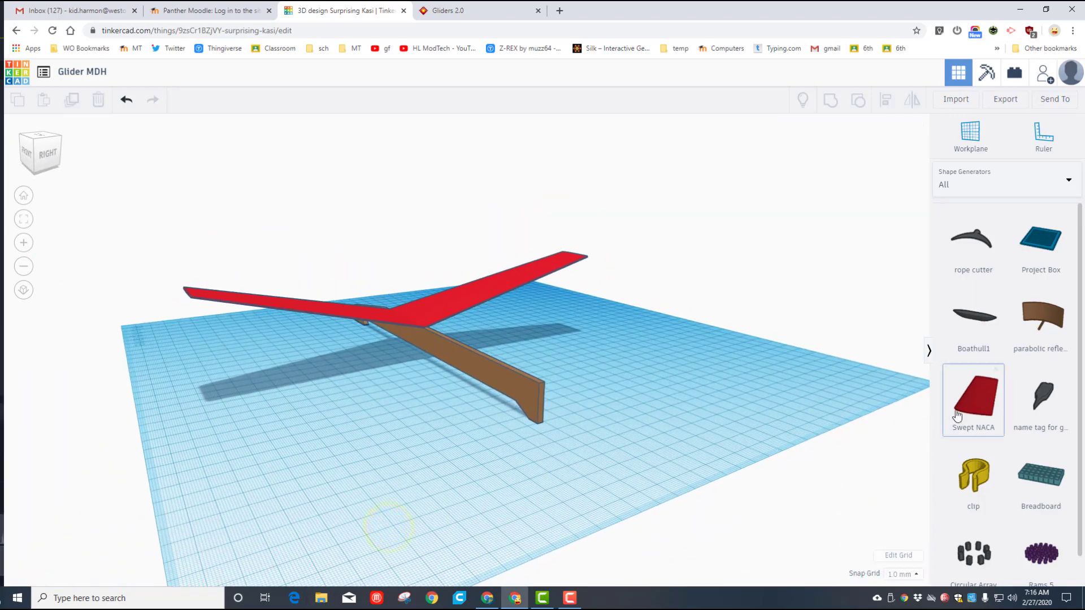
Add a Swept NACA shape near the tail, stretch it to about 77 long and rotate it 90° flat.
left_click_drag(973, 400, 603, 418)
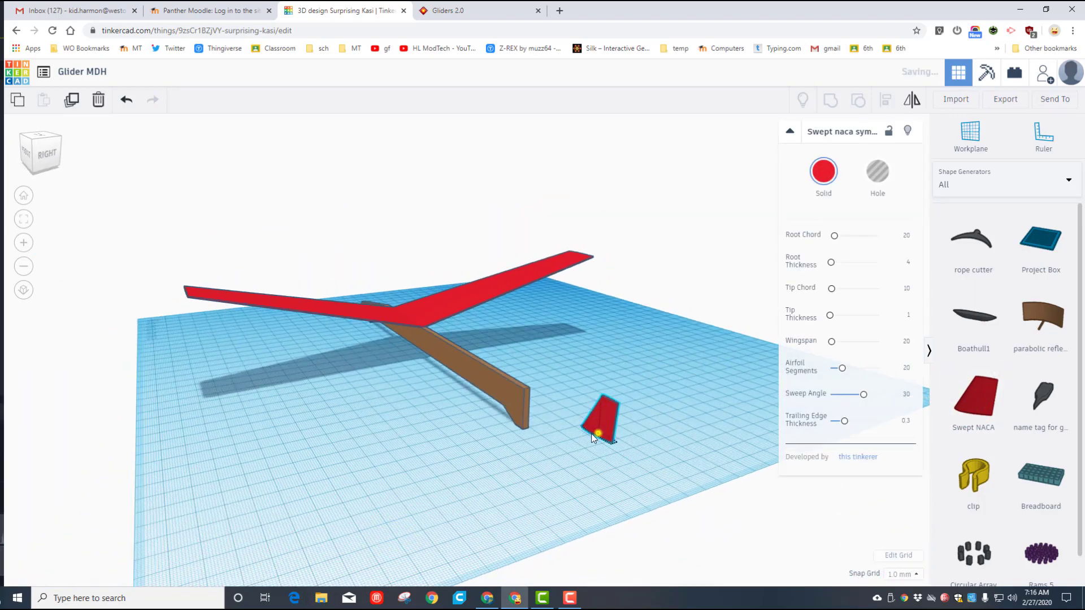
left_click_drag(603, 415, 557, 430)
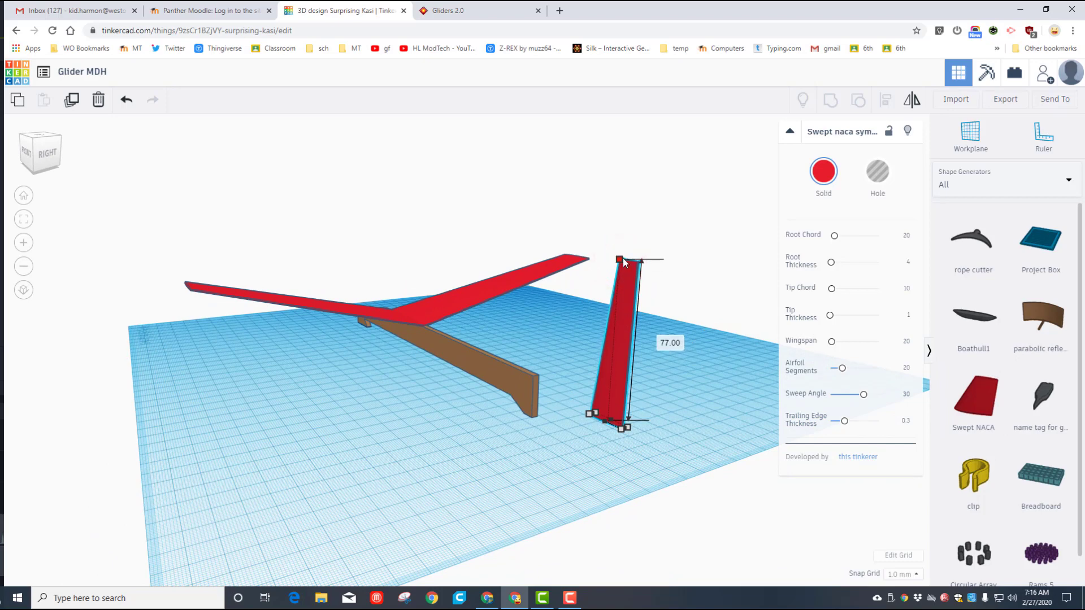
left_click_drag(621, 260, 616, 339)
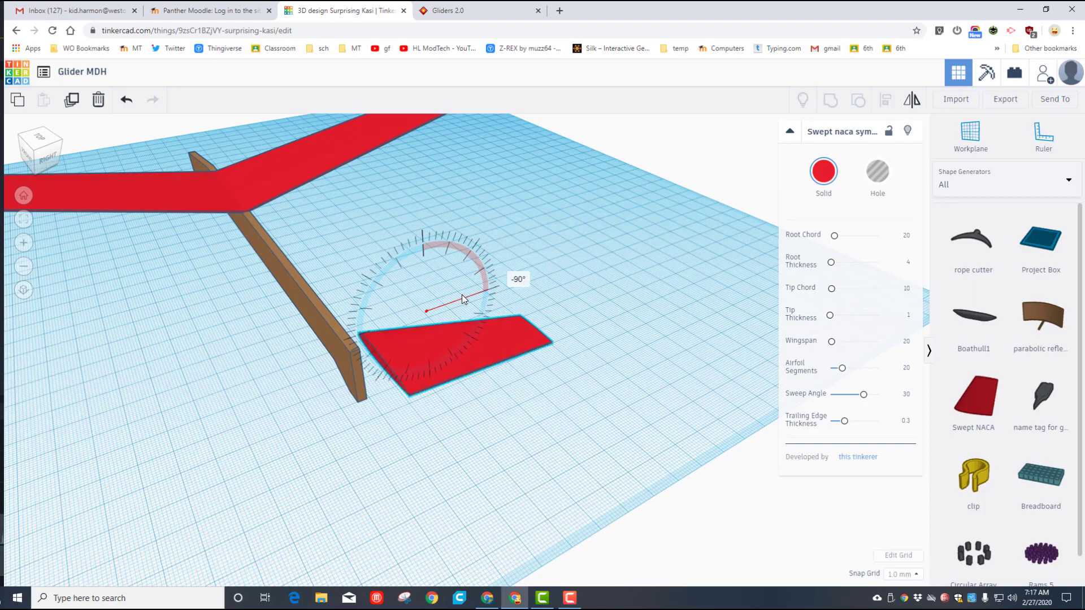
left_click(456, 346)
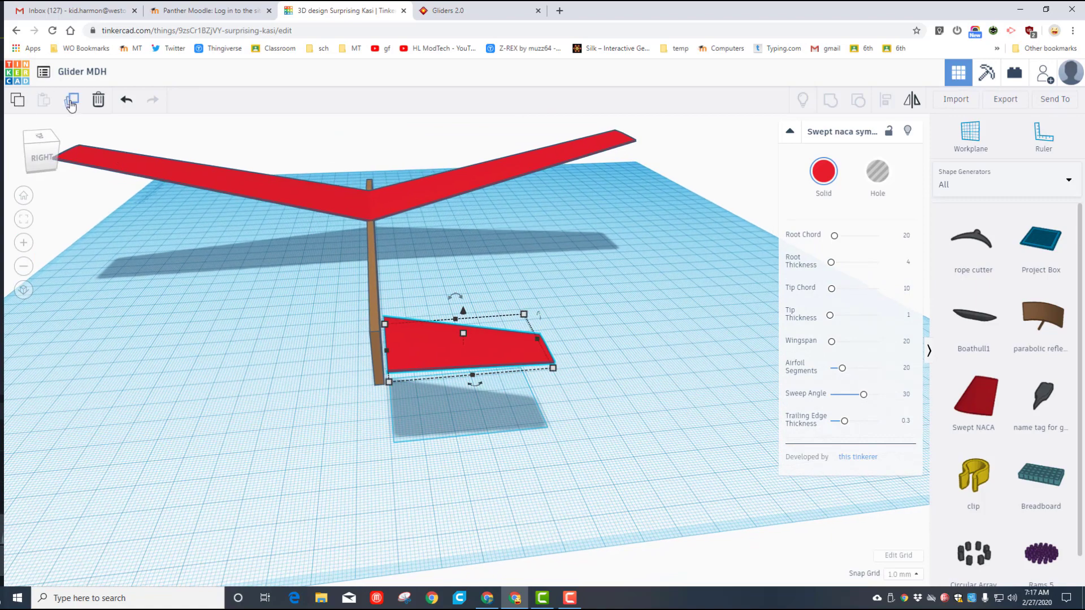
Duplicate and mirror the stabilizer half to form the two-sided horizontal stabilizer.
left_click_drag(464, 339, 437, 339)
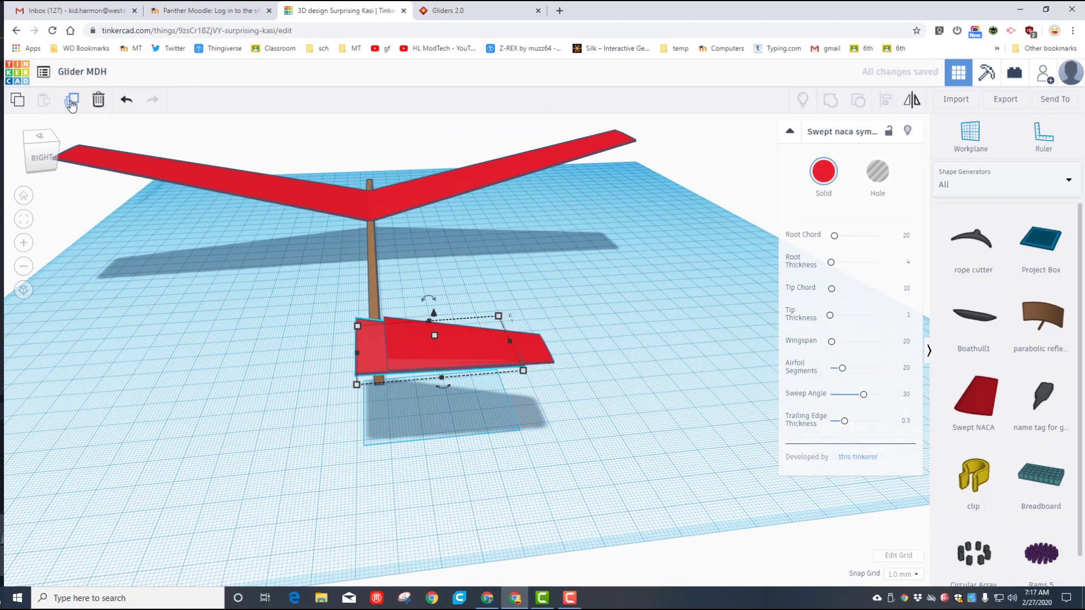
left_click(912, 99)
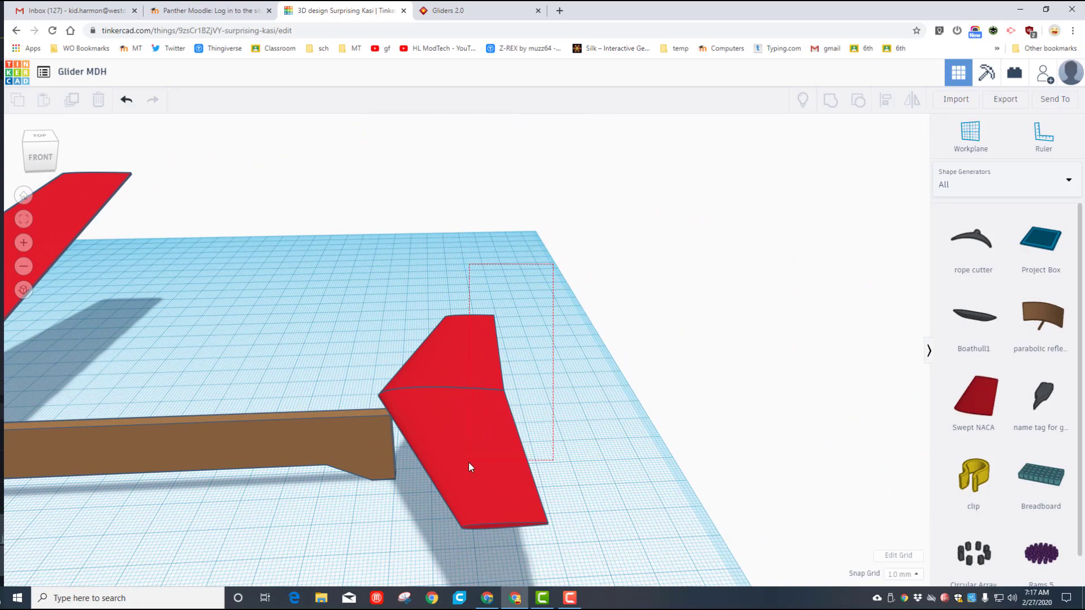
left_click(471, 467)
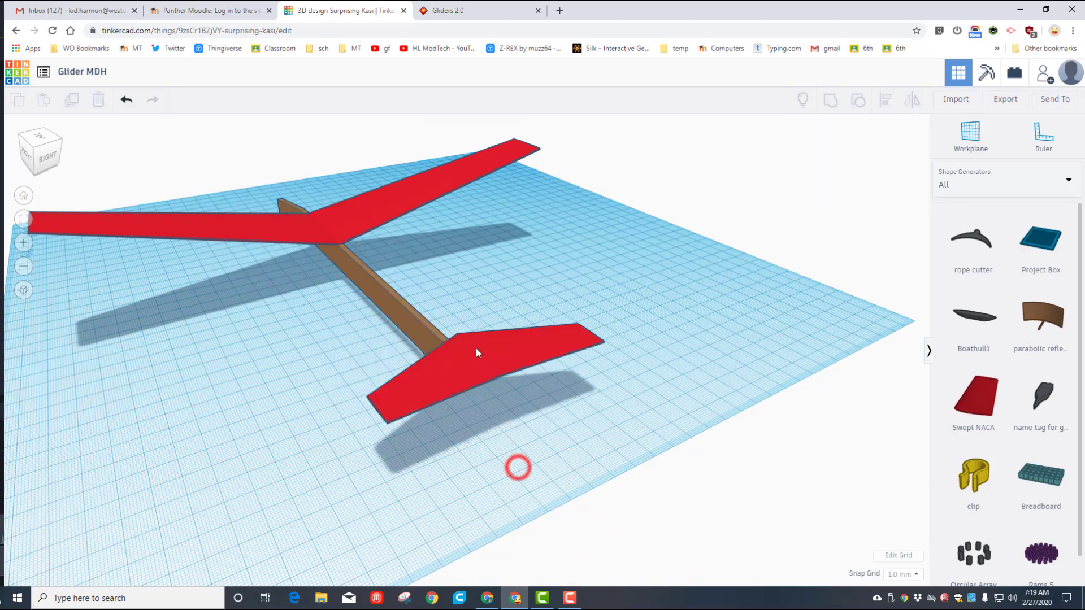
Align the stabilizer centred on the fuselage and nudge it down onto the tail end.
left_click(477, 353)
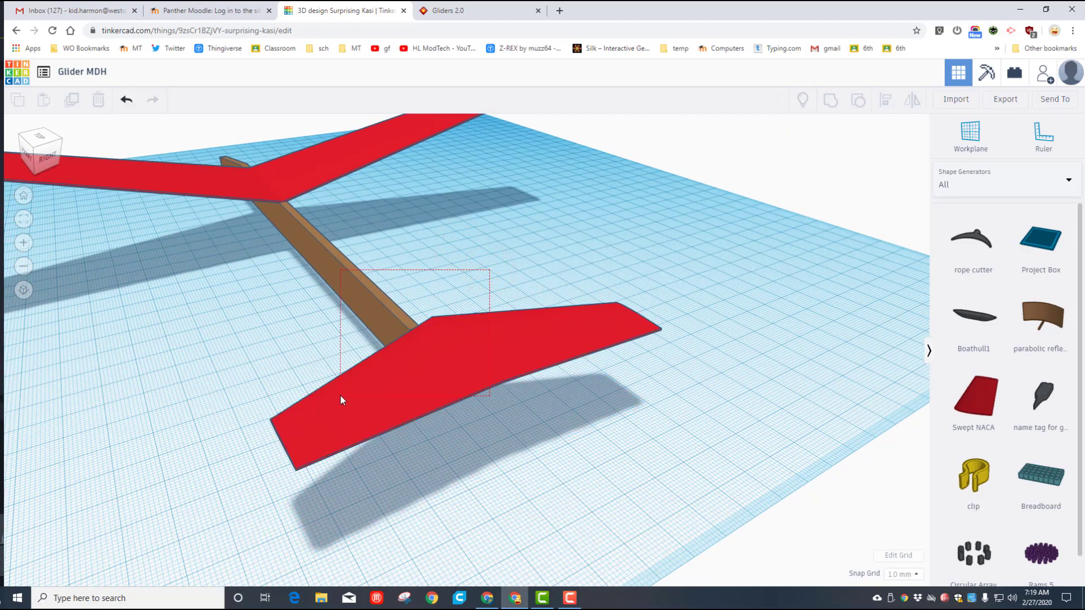
left_click(887, 100)
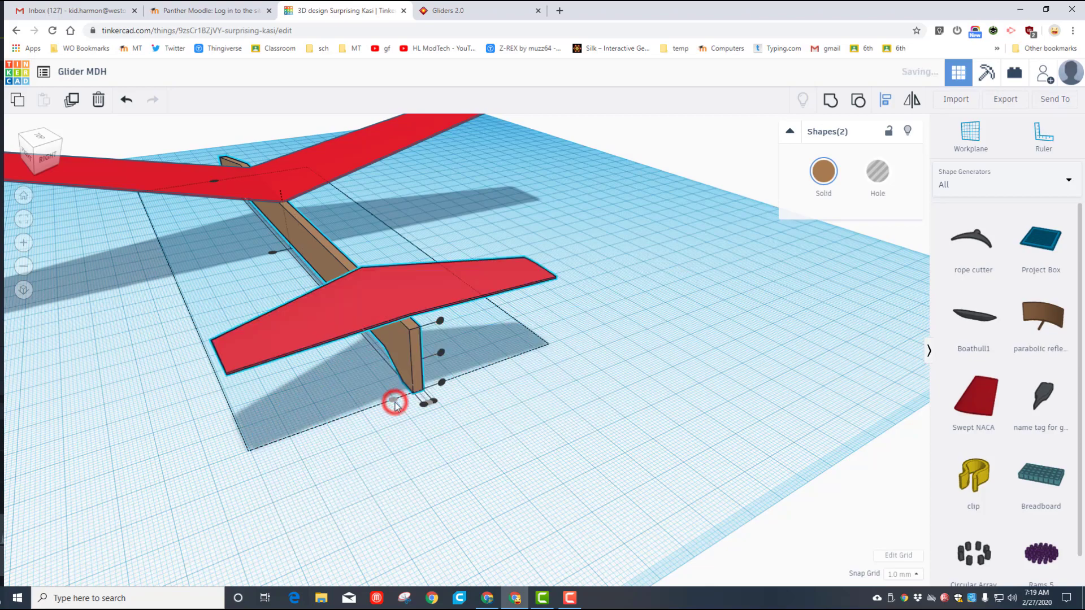
left_click_drag(395, 405, 366, 460)
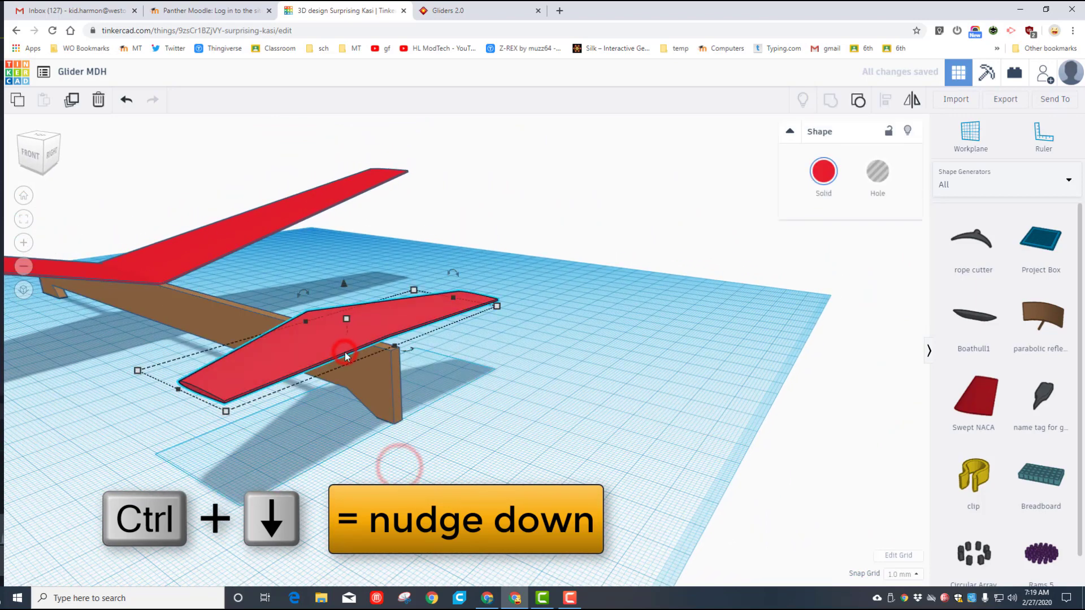
key("Down")
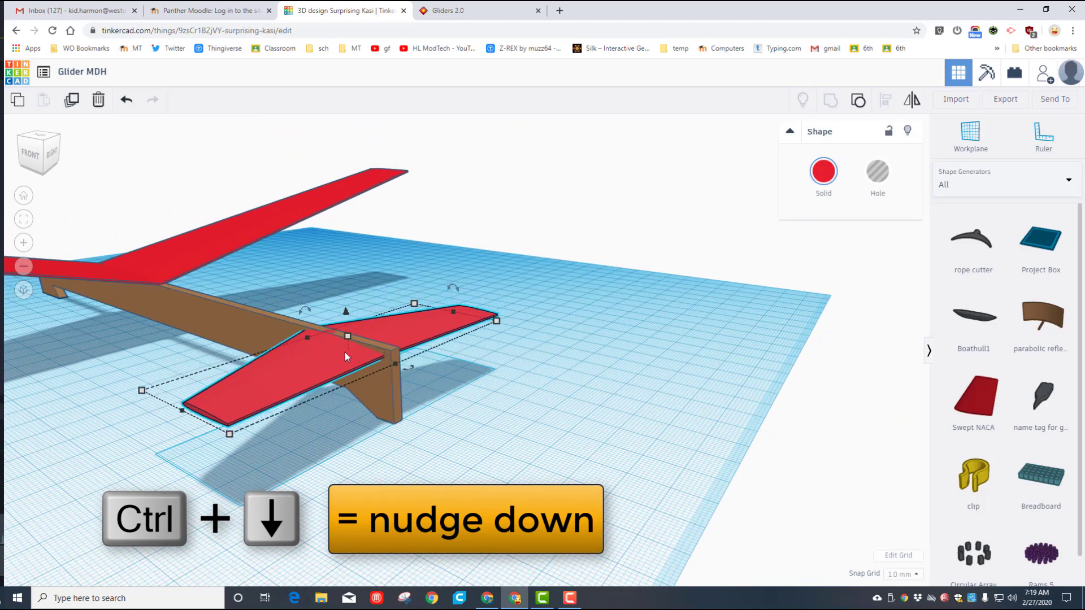
key("ctrl+Down")
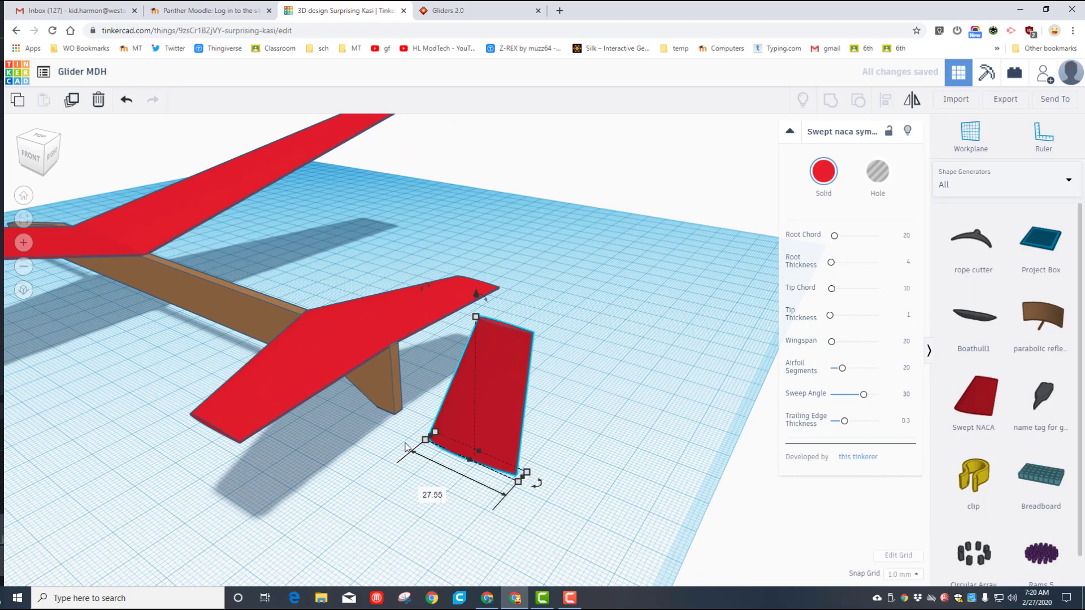
mouse_move(549, 418)
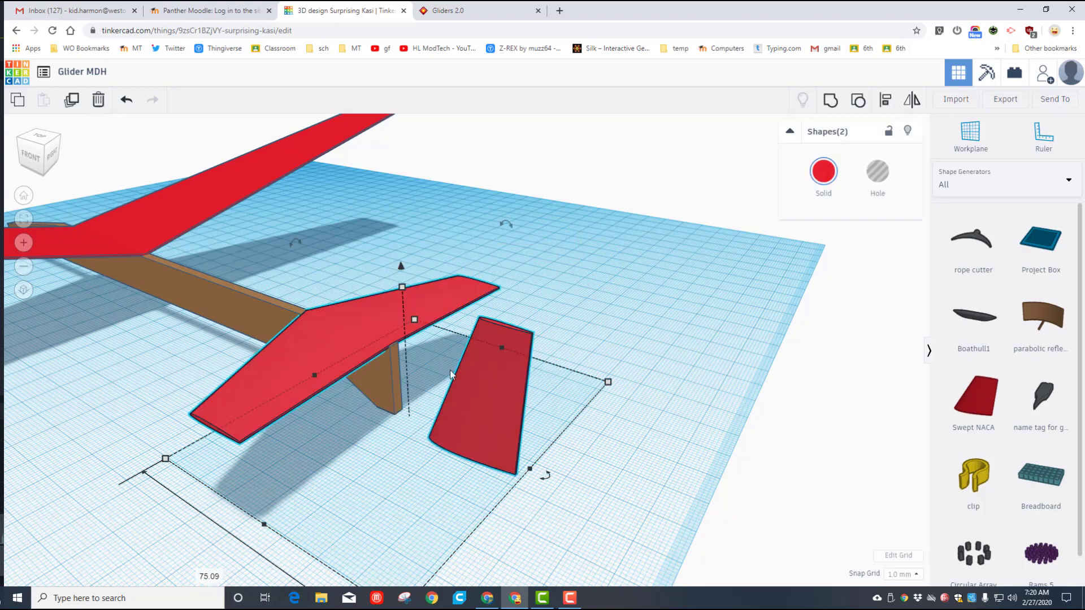
Align the vertical fin centred on the stabilizer and nudge it up to stand on top.
left_click(564, 254)
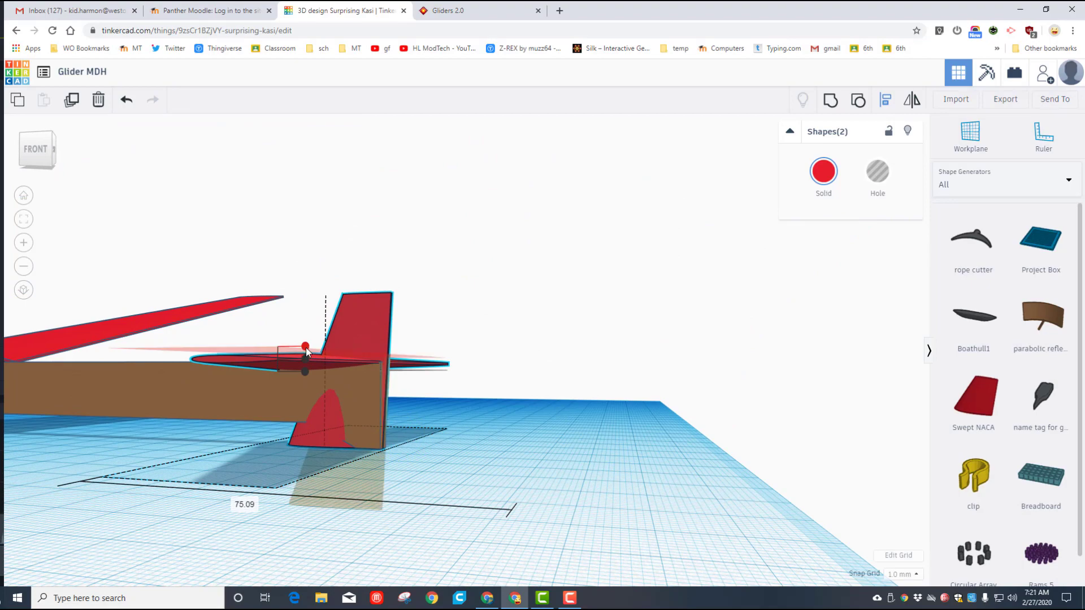
left_click_drag(305, 346, 305, 375)
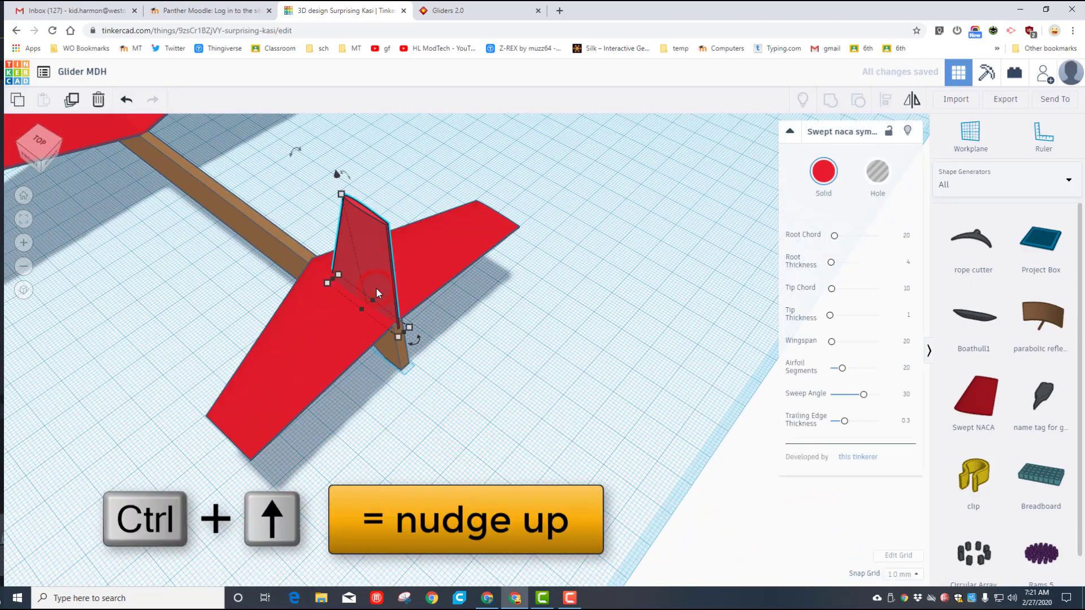
key("ctrl+up")
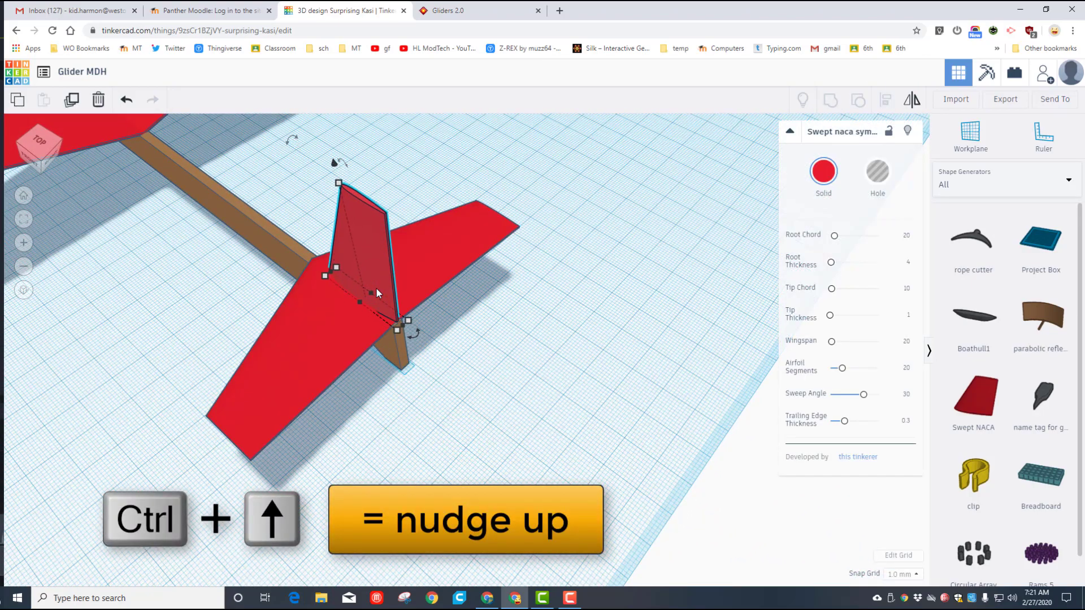
key("ctrl+Up")
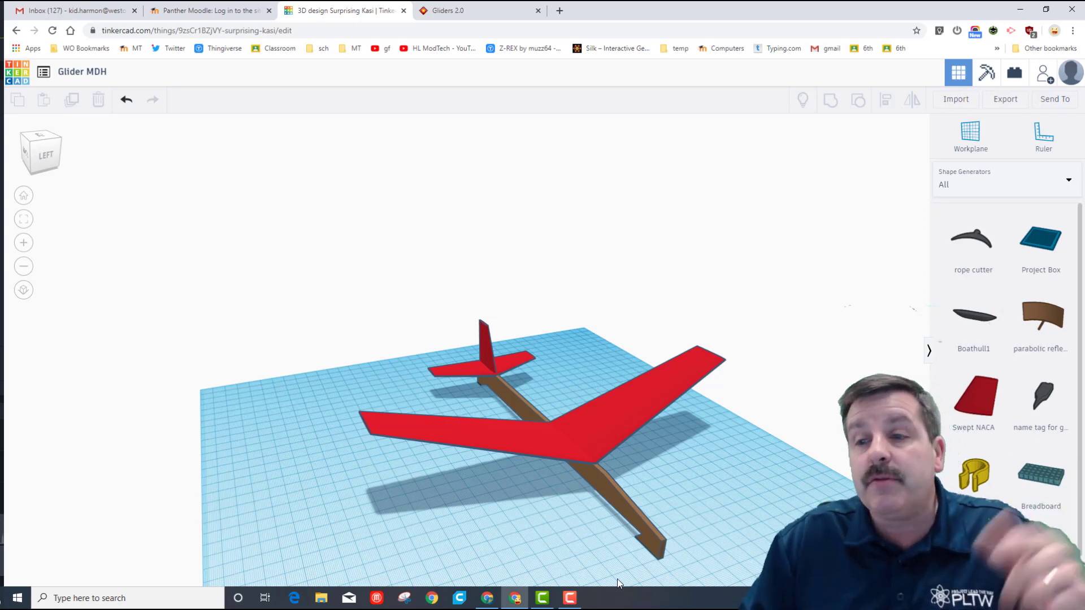
mouse_move(588, 542)
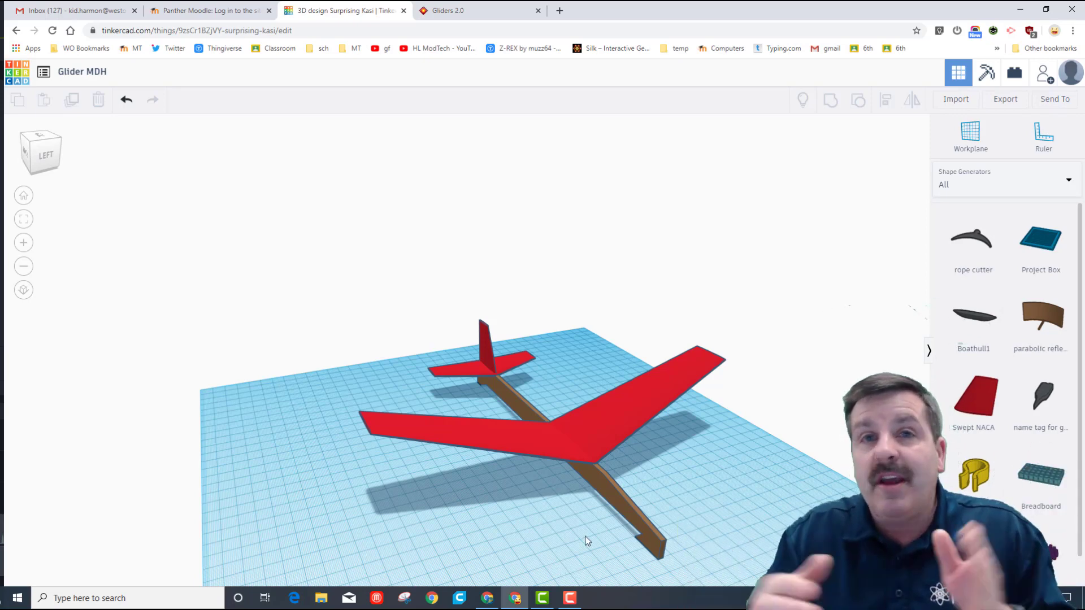